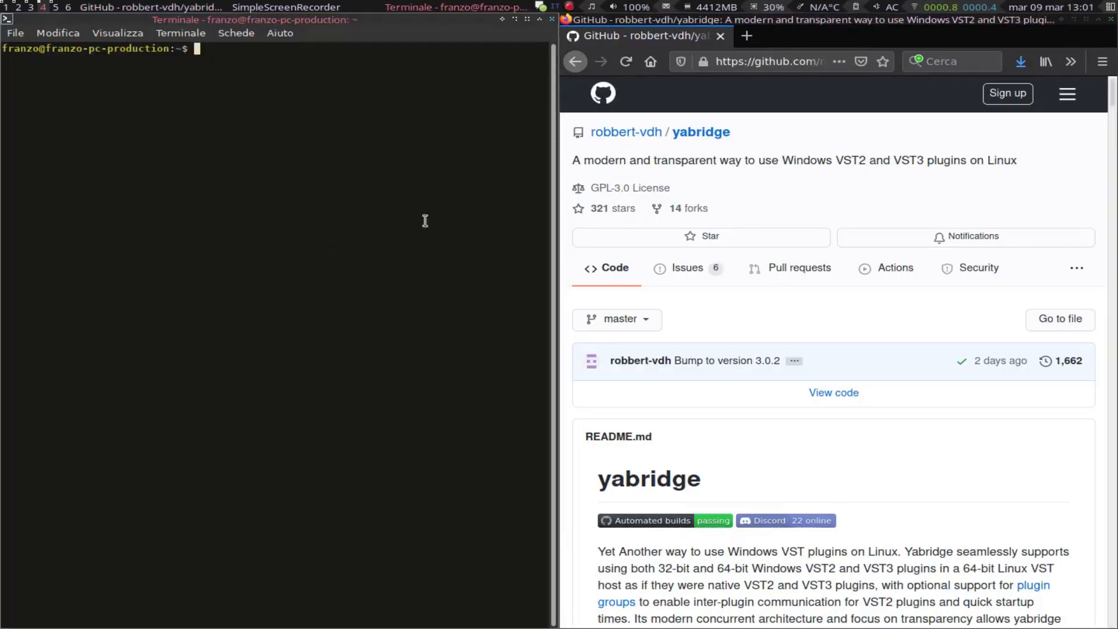
Step: Scroll the yabridge README down to its table of contents
scroll("down", 3)
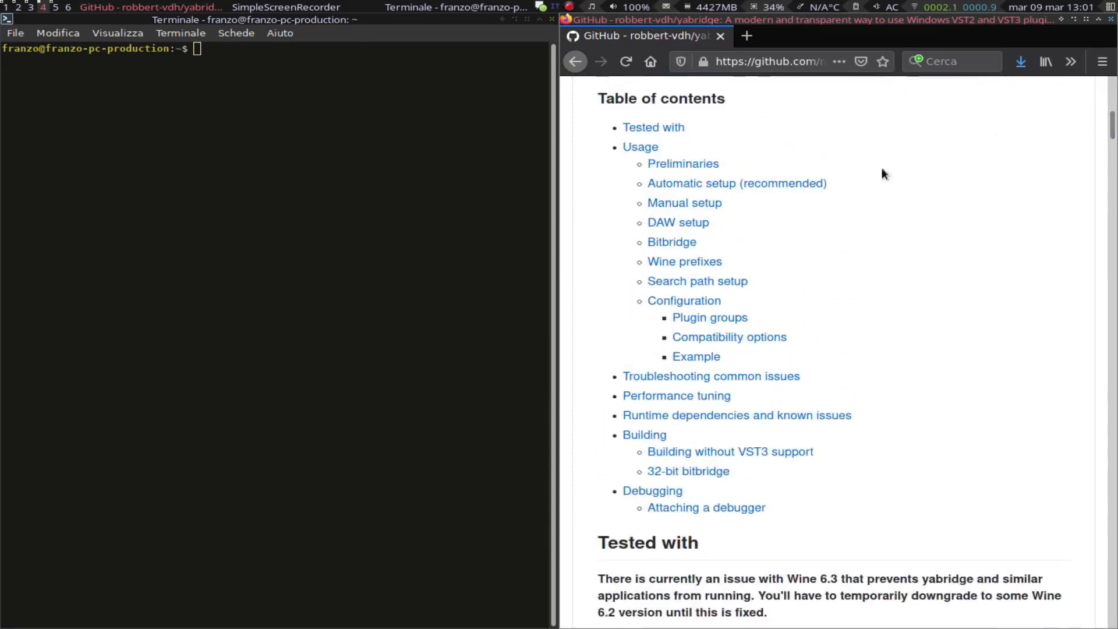
scroll("down", 3)
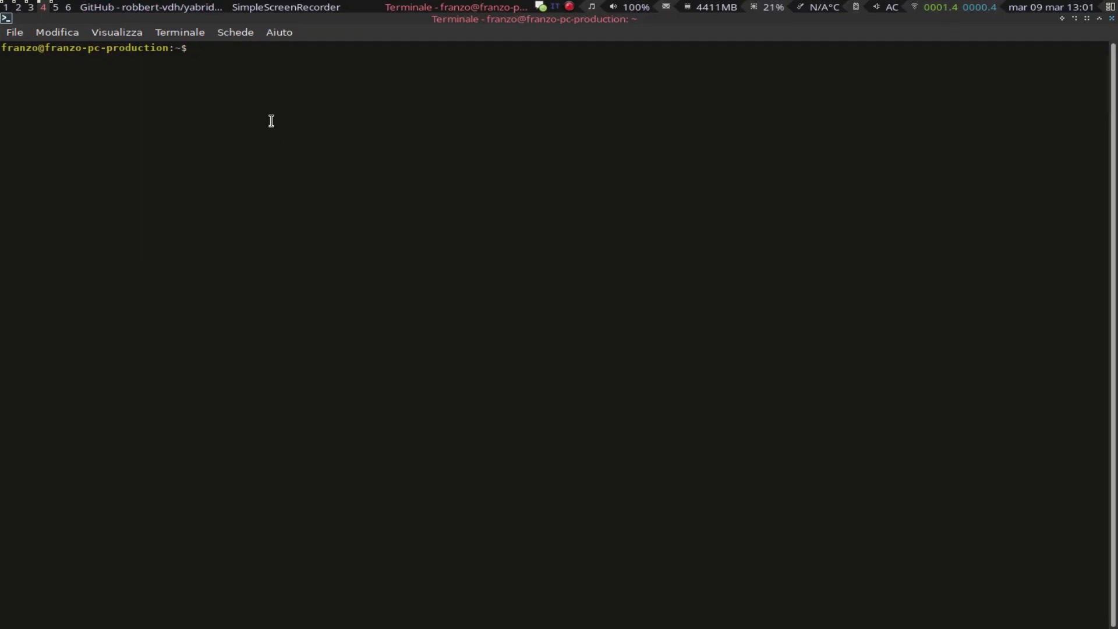
Step: Draft an ln -s command linking the .wine-spitfire Steinberg VstPlugins folder into ~/.vst/yabridge-steinberg
type("ln -s \"$HOME/.wine/drive_c/Program Files/Steinberg/\" ~/.vst/yabridge-steinberg")
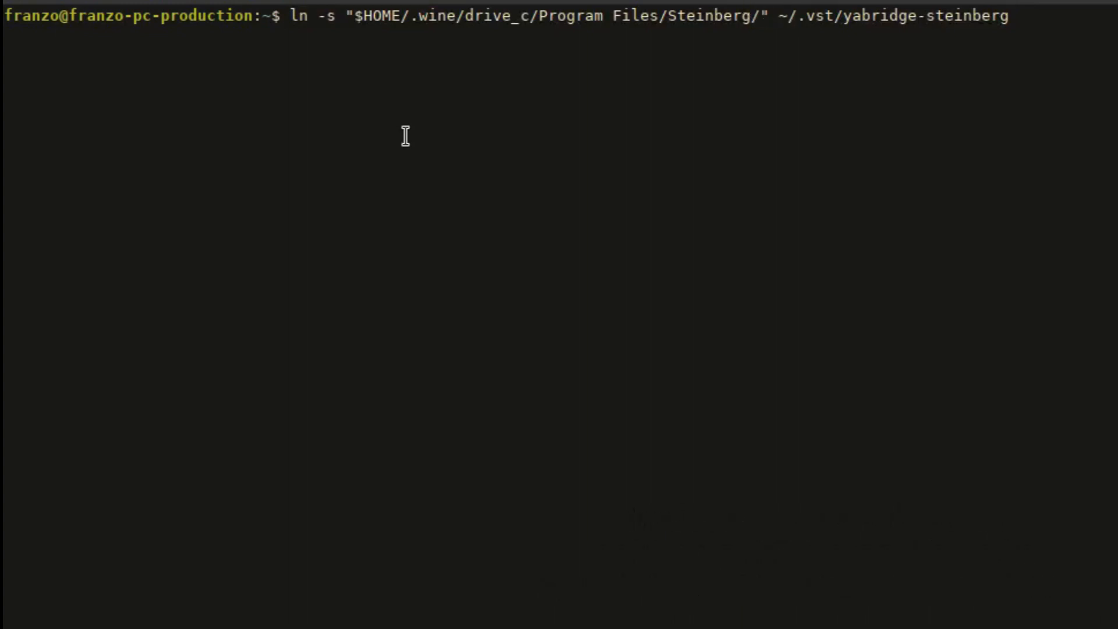
left_click(606, 15)
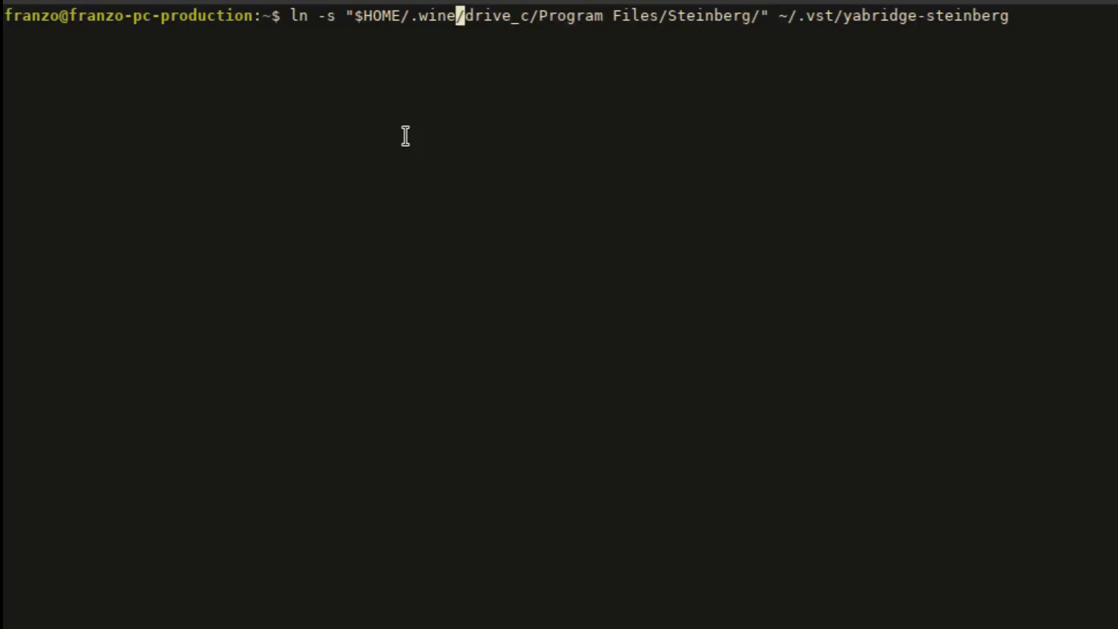
type("-spitfire")
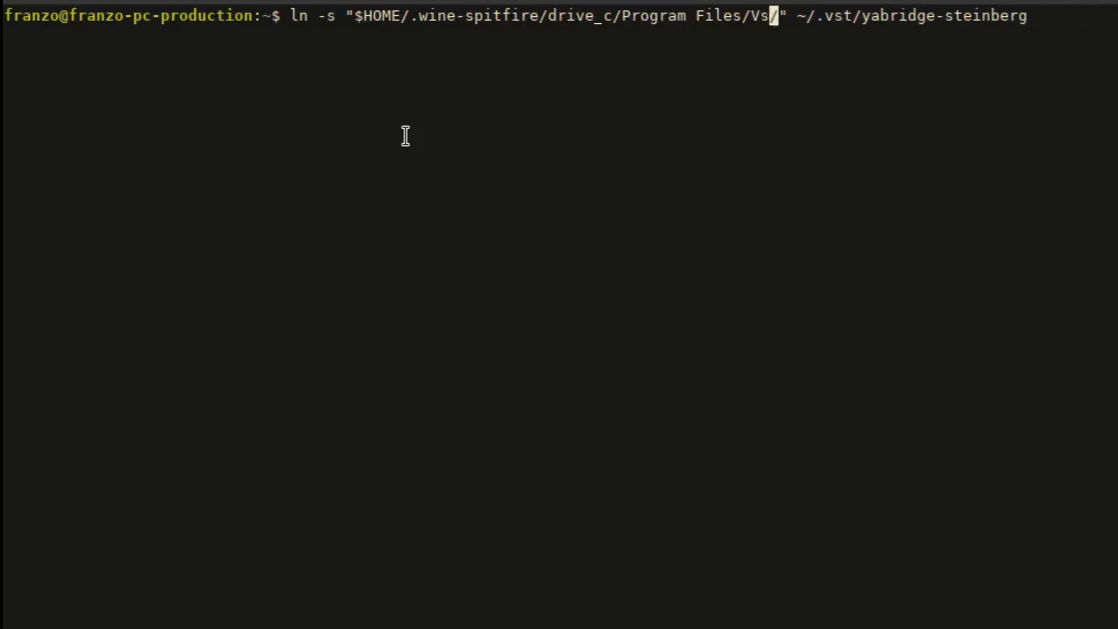
type("Plugins")
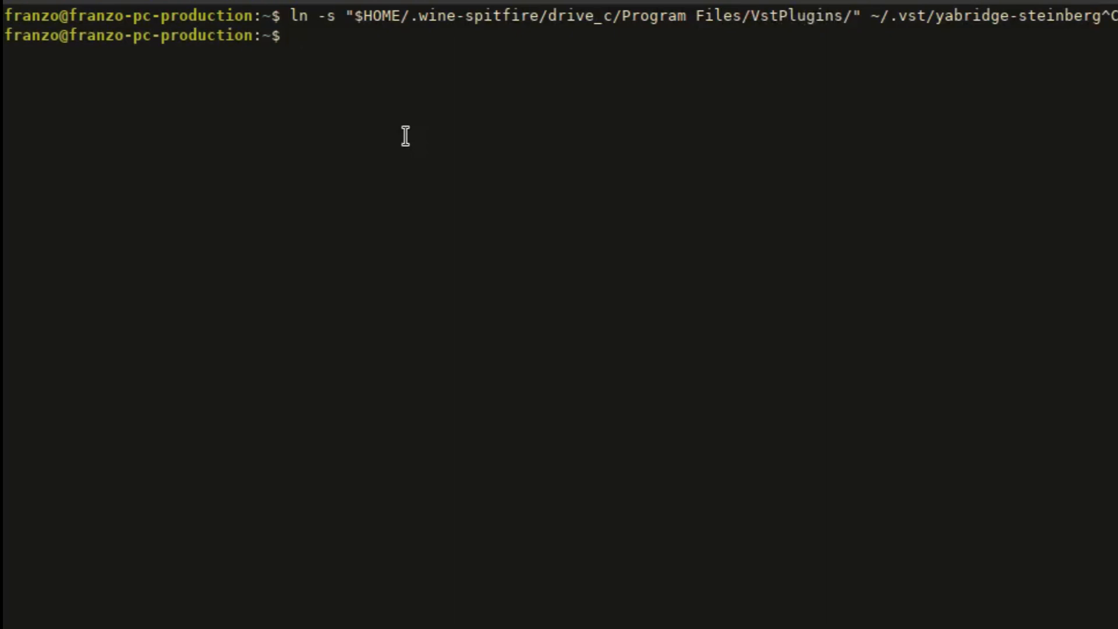
Step: Change directory into ~/.vst/ before launching Zrythm
type("cd")
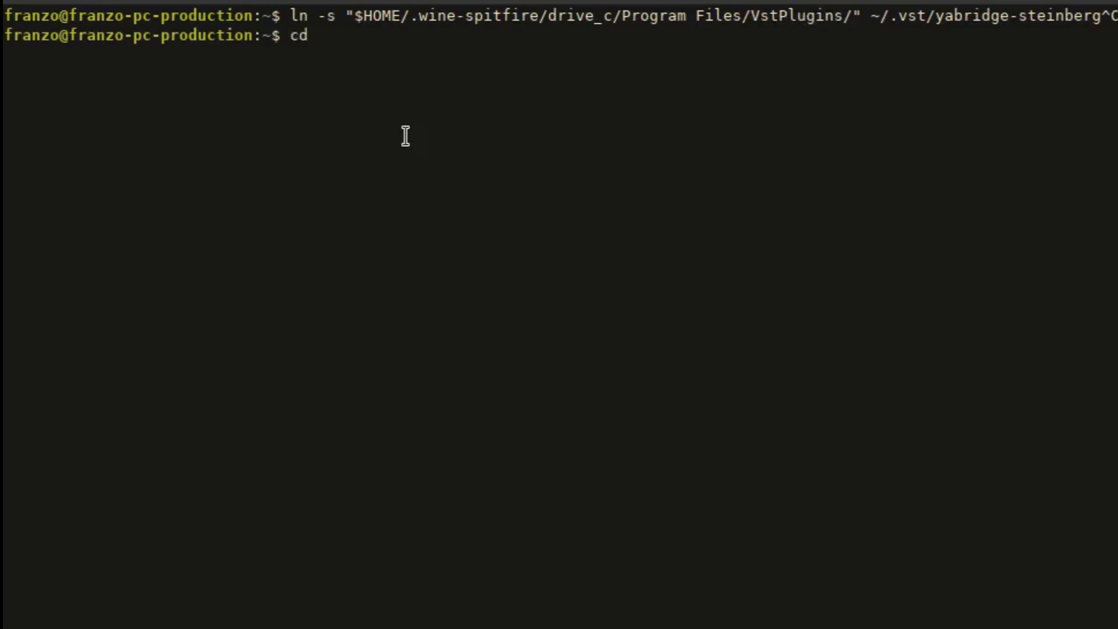
type(".vst/")
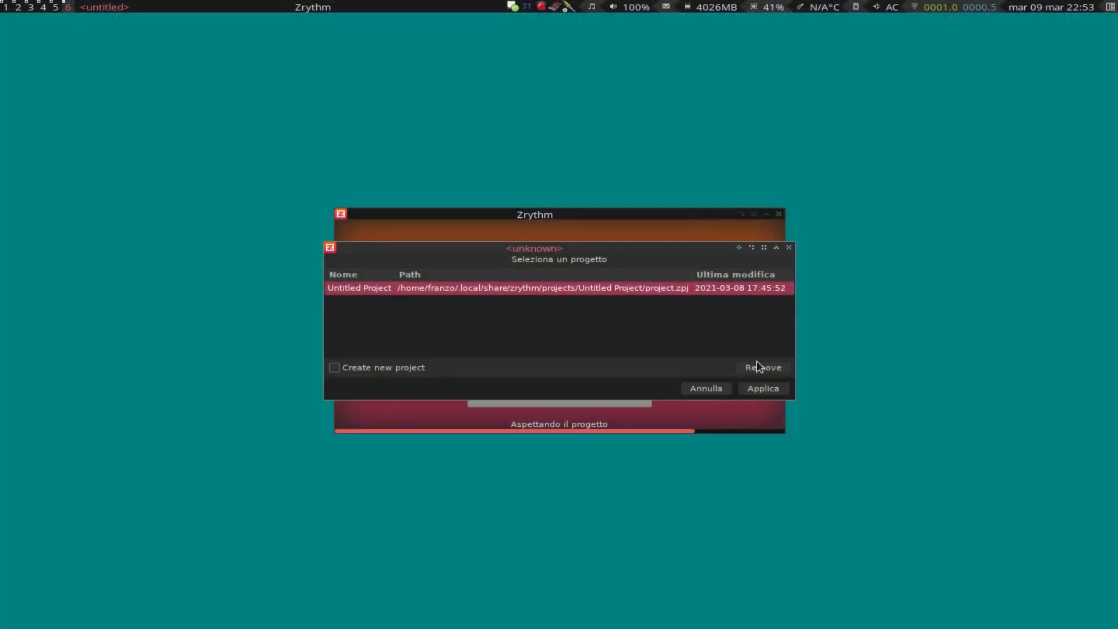
Step: Choose the Untitled Project in Zrythm's project chooser
left_click(762, 387)
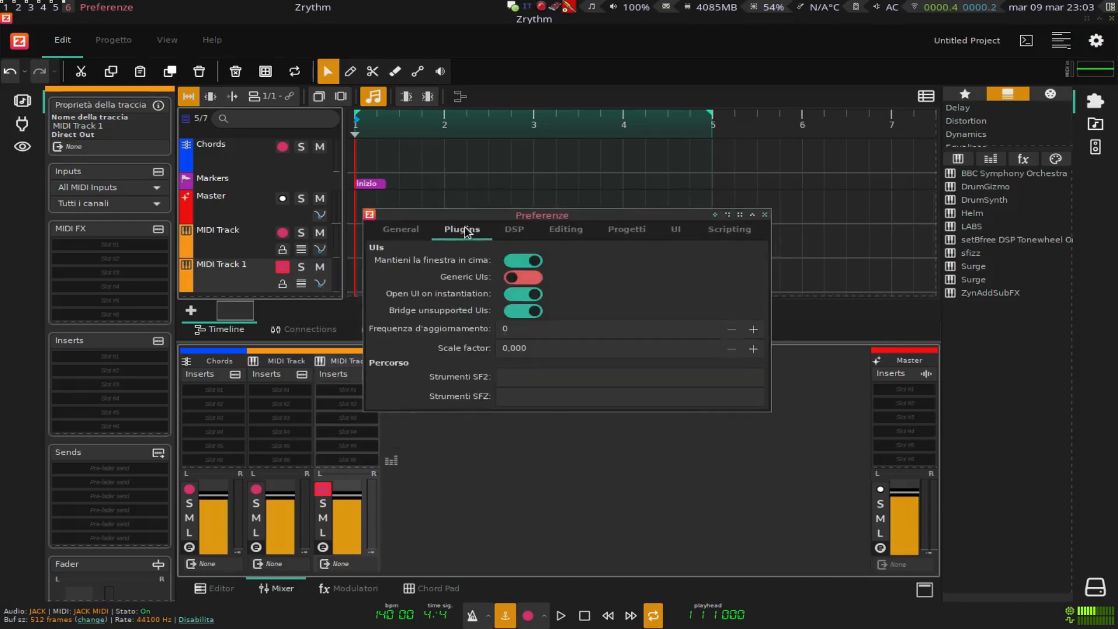
Step: Review the General engine settings, keeping JACK as audio backend and checking MIDI controllers
left_click(523, 277)
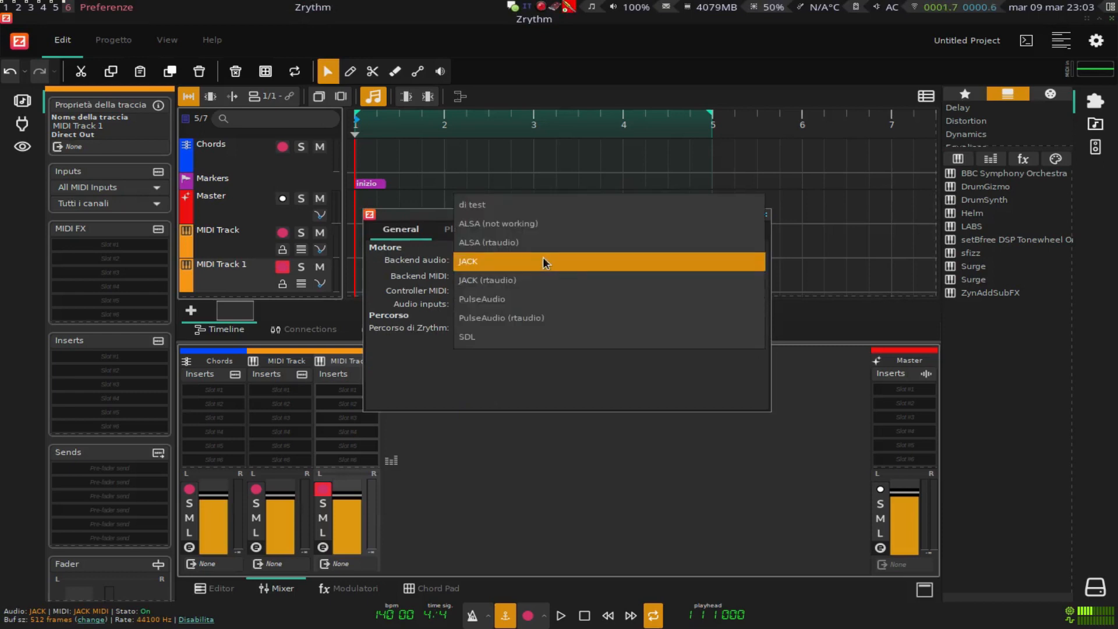
left_click(468, 261)
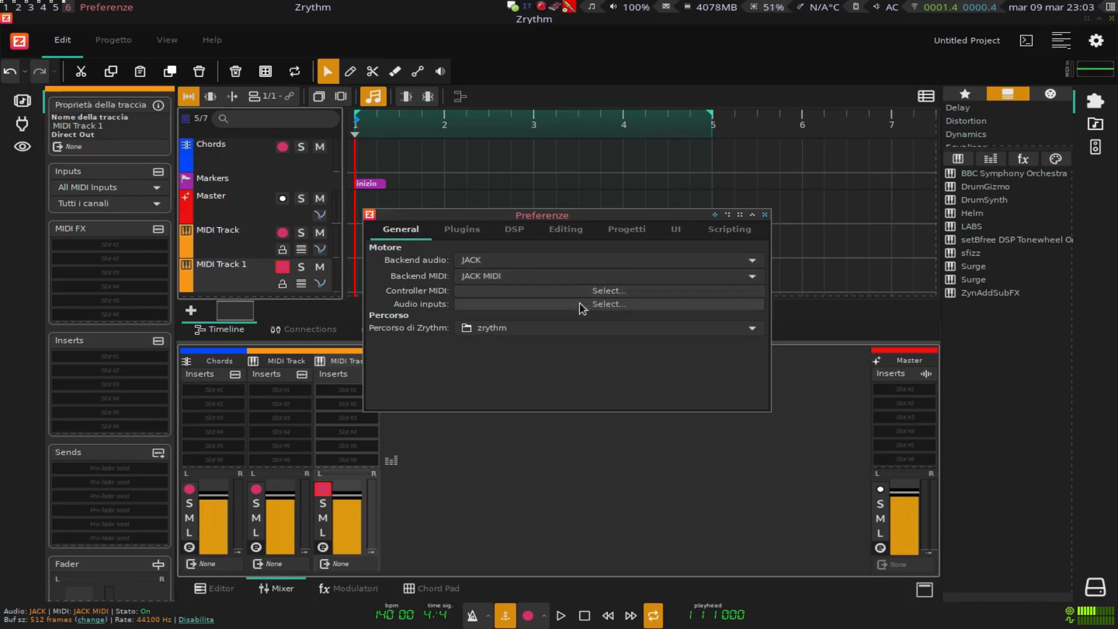
left_click(608, 290)
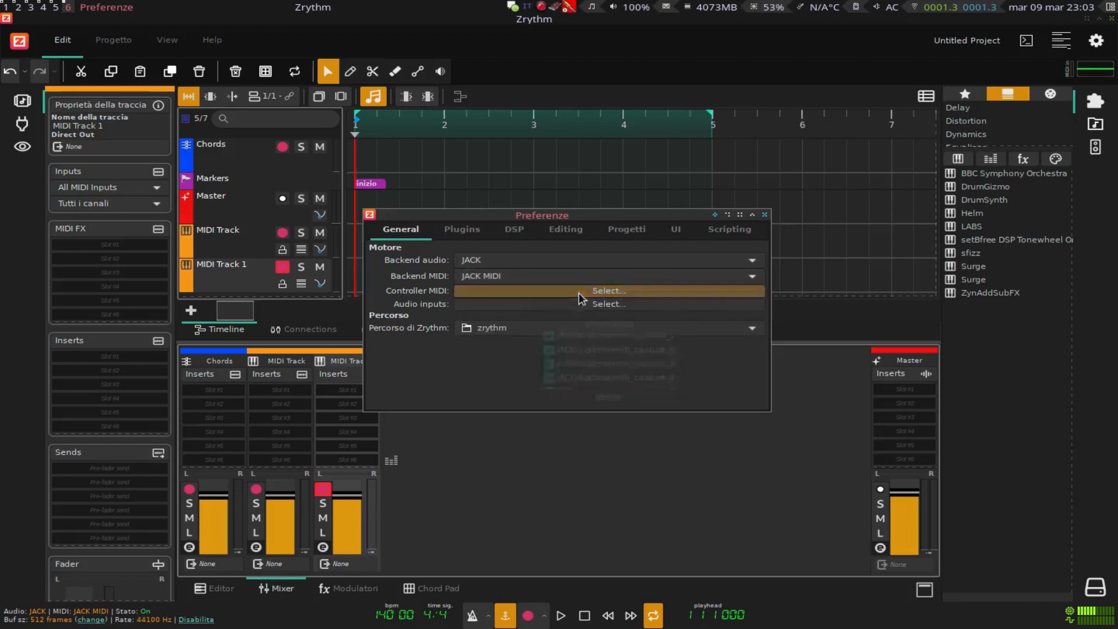
Step: Skim the DSP, Progetti and UI preference tabs, then accept the restart-required notice
left_click(513, 229)
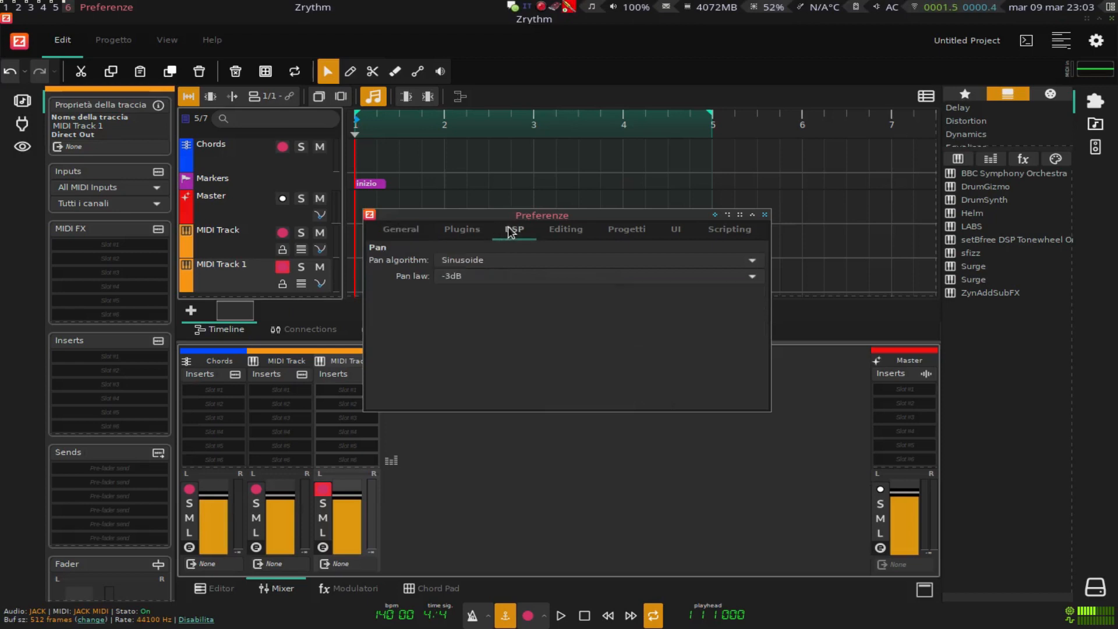
left_click(625, 229)
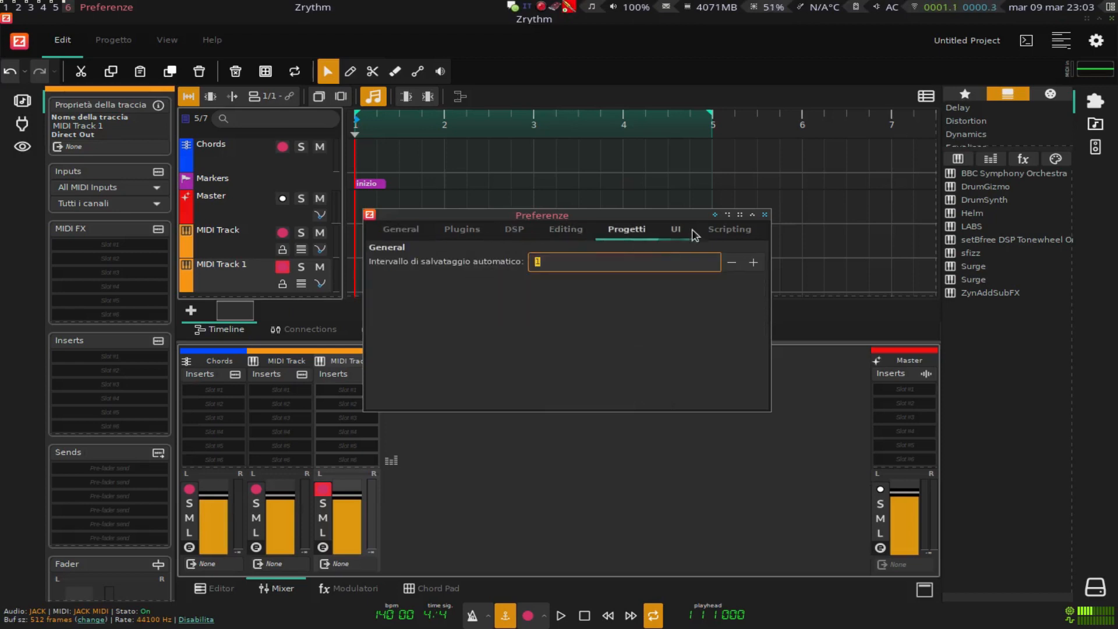
left_click(674, 230)
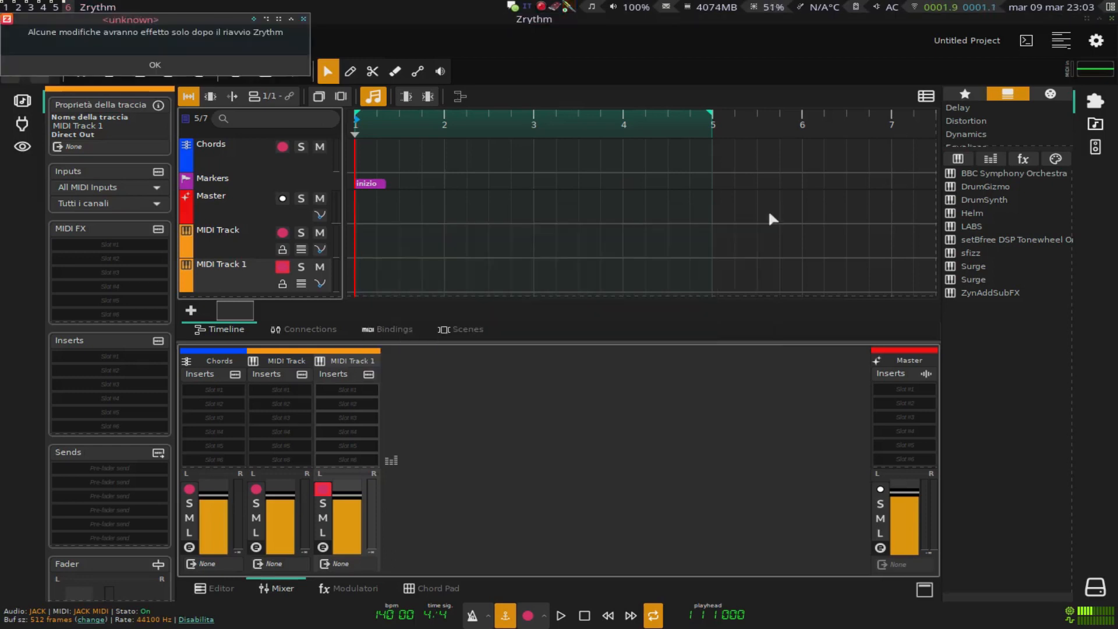
left_click(154, 65)
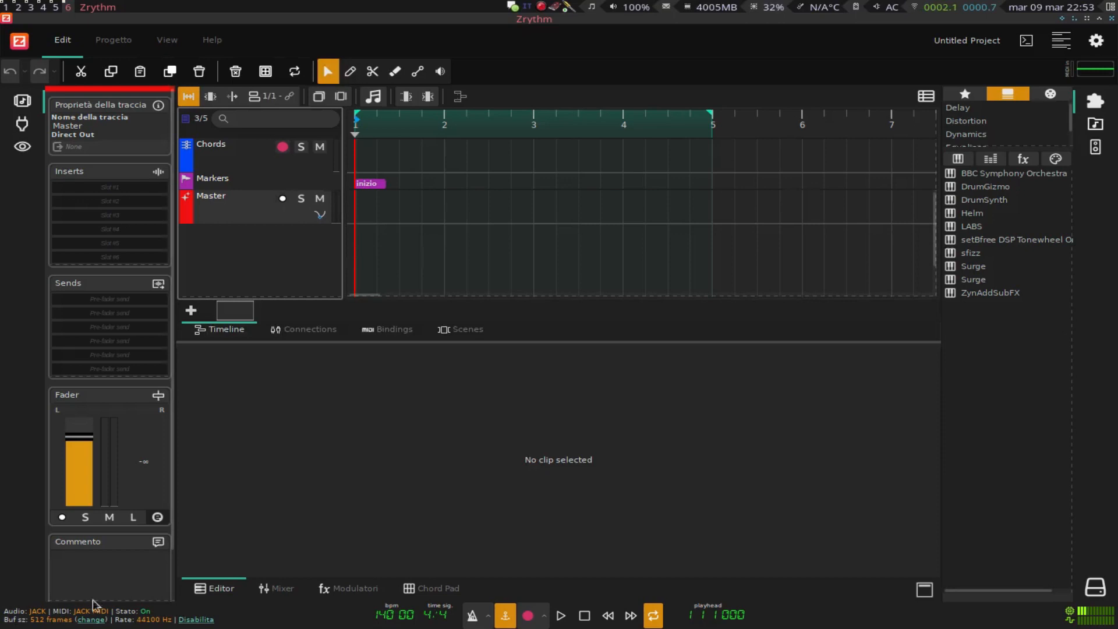
Step: Add a Helm instrument track from the plugin browser and close its synth window
double_click(971, 212)
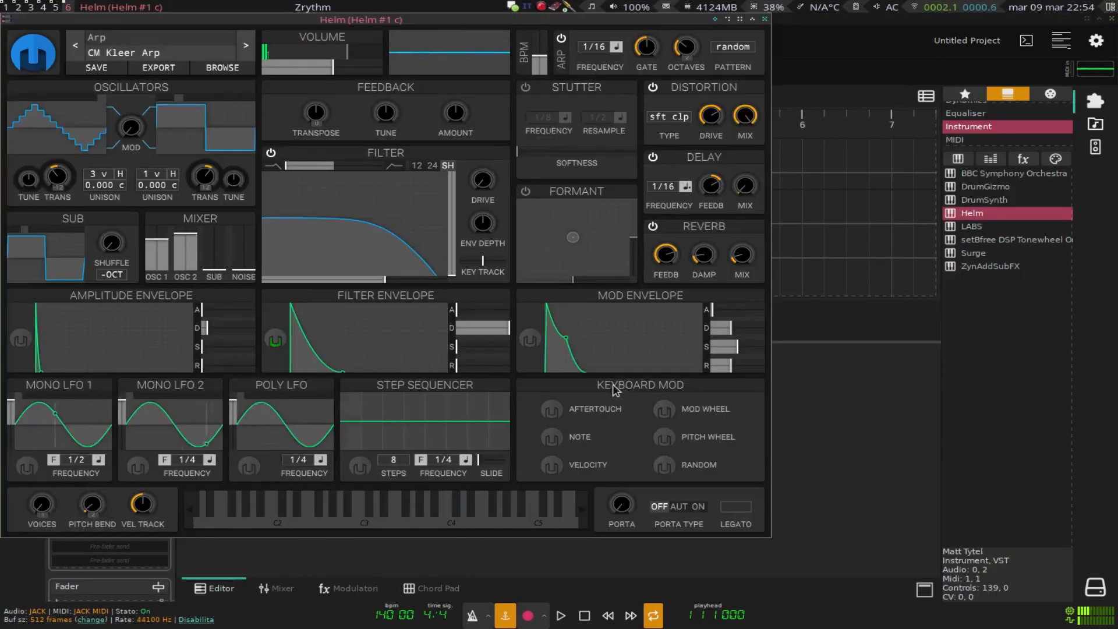
left_click(765, 19)
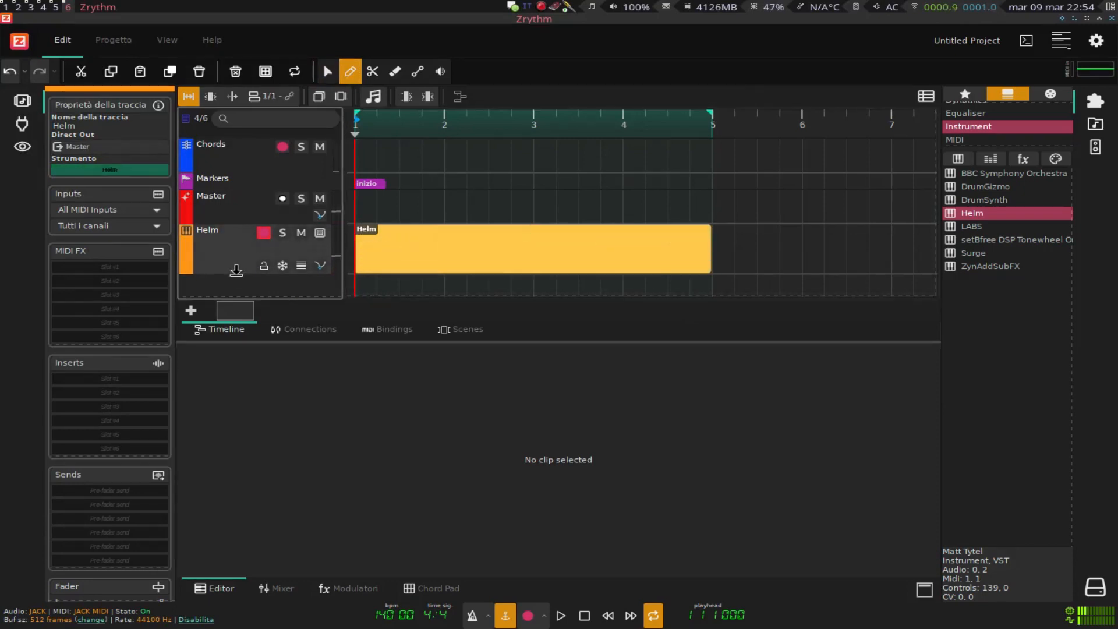
Step: Edit the Helm clip in the piano roll, drawing a couple of melody notes
double_click(531, 248)
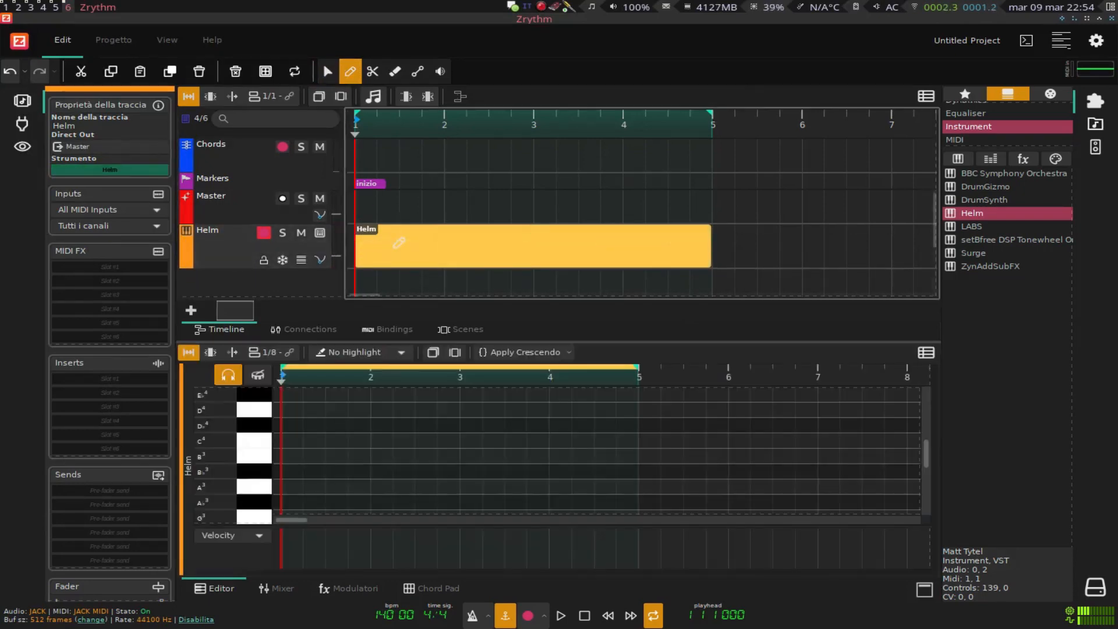
scroll("down", 3)
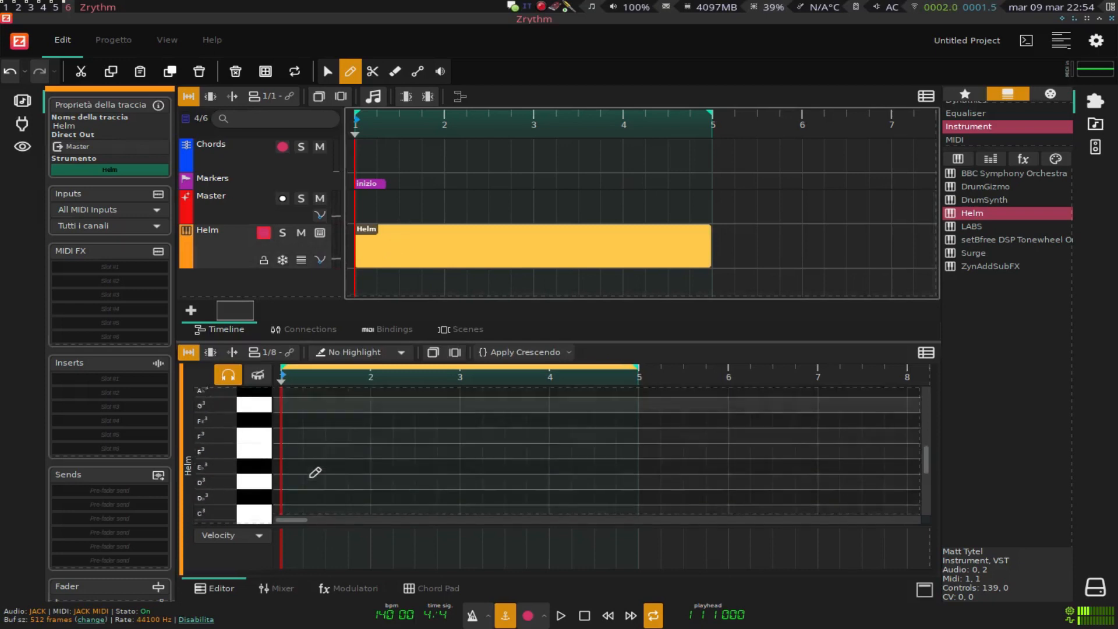
left_click(284, 434)
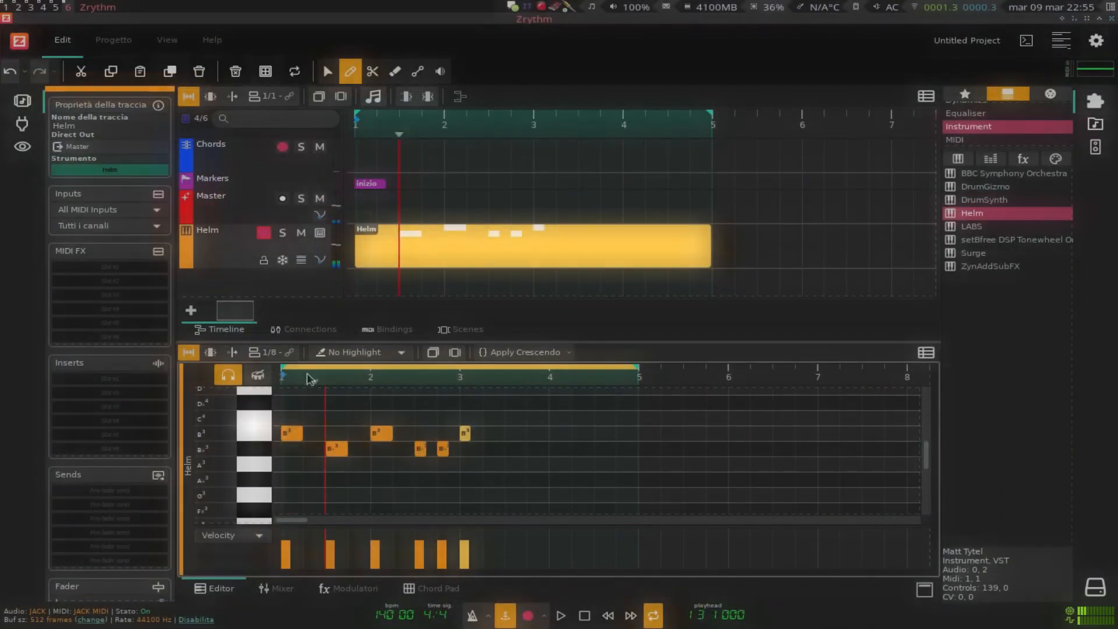
left_click(560, 614)
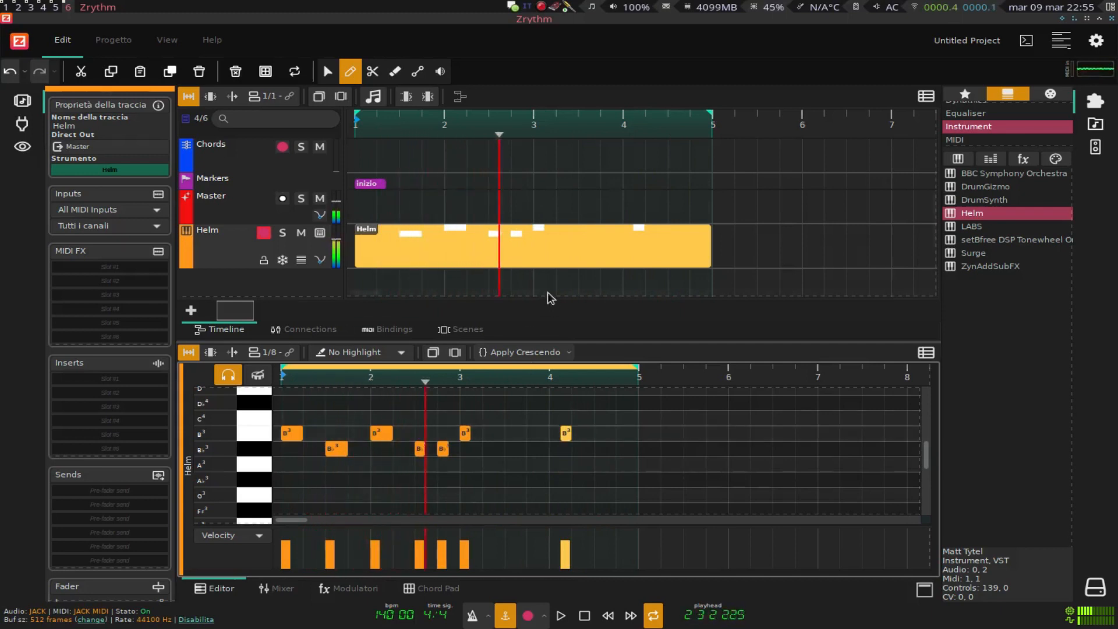
Step: Stop playback, toggle the link-copies tool, and extend the Helm region so it repeats four times
left_click(326, 71)
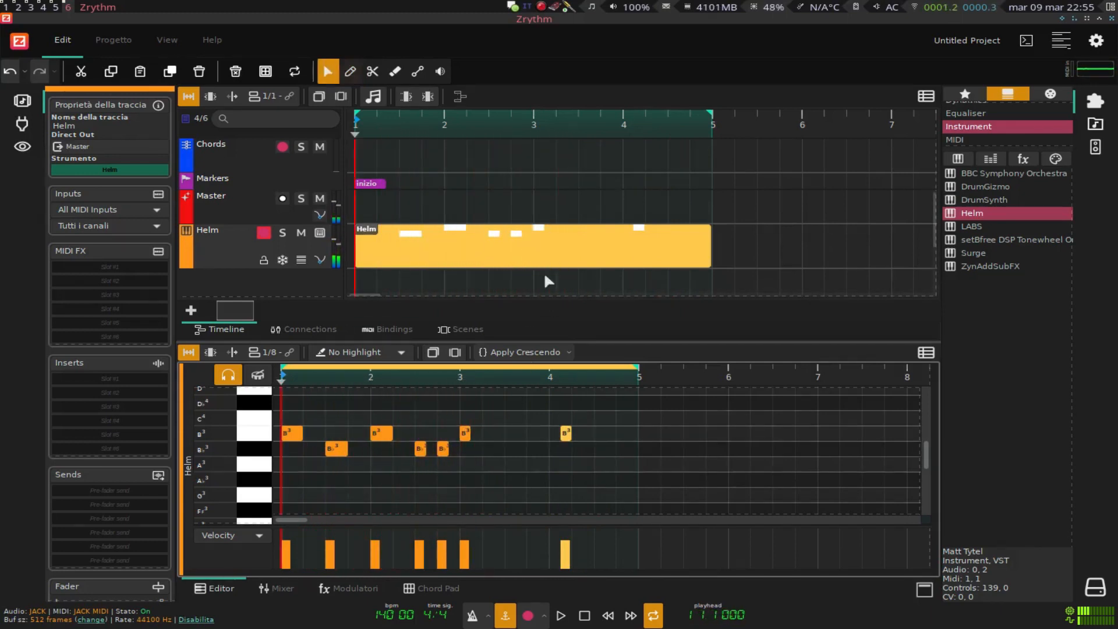
left_click(417, 71)
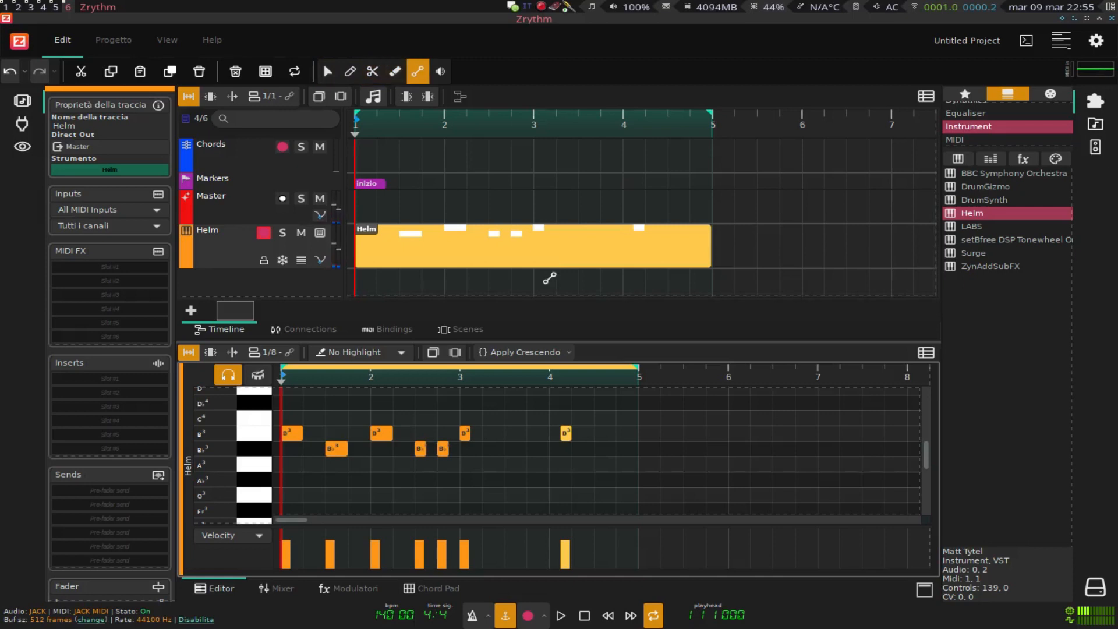
left_click(327, 71)
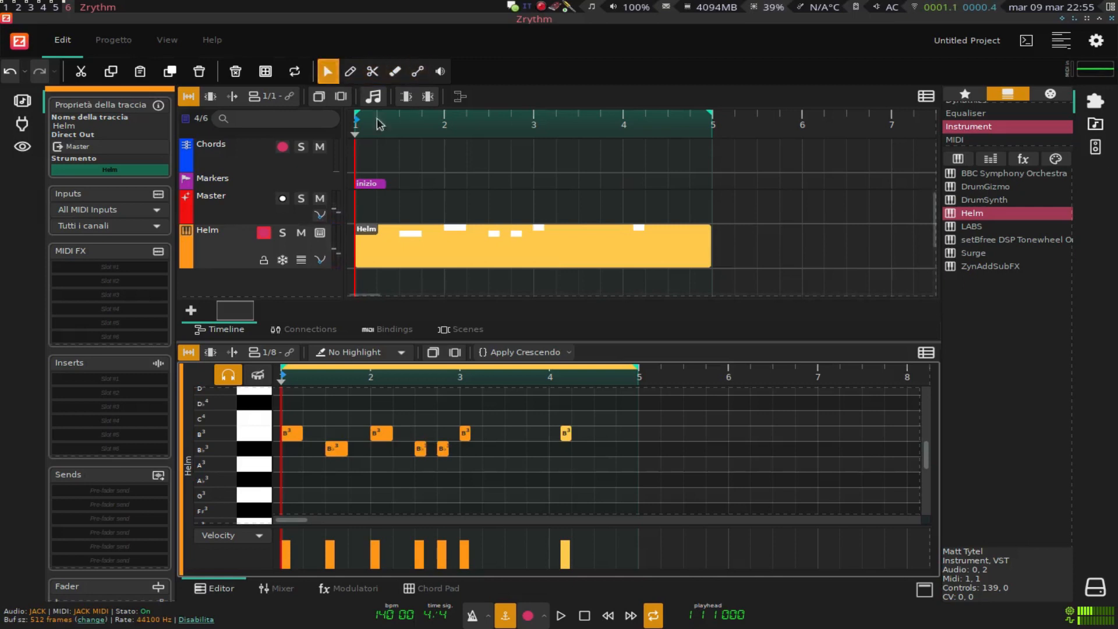
left_click(519, 276)
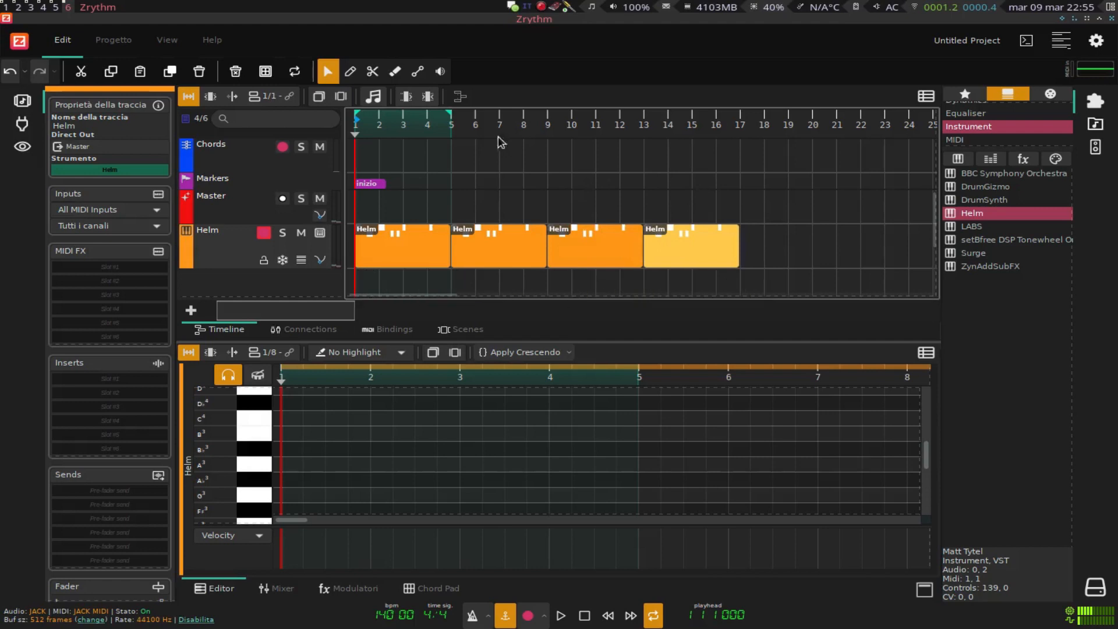
left_click(560, 615)
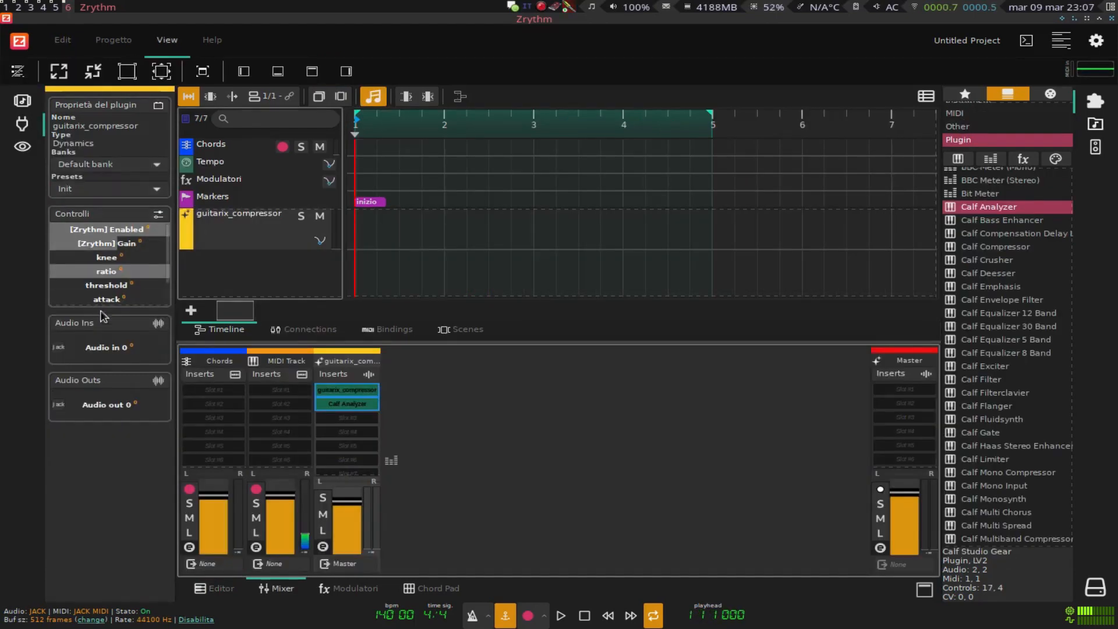
Step: Start MIDI learn on a guitarix_compressor control from its context menu
right_click(104, 243)
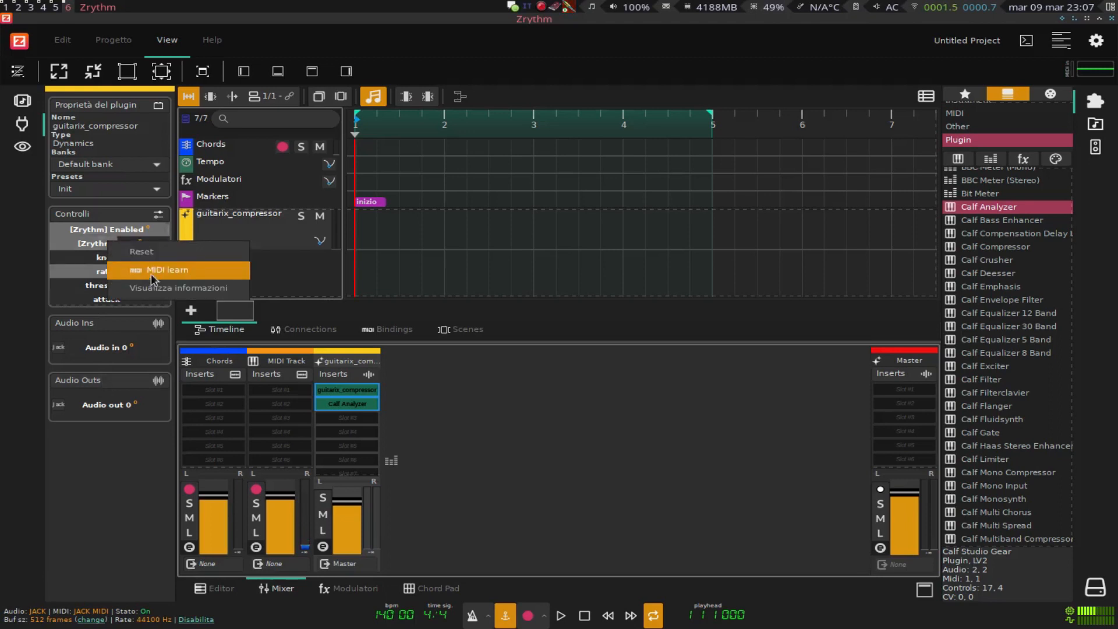
left_click(166, 269)
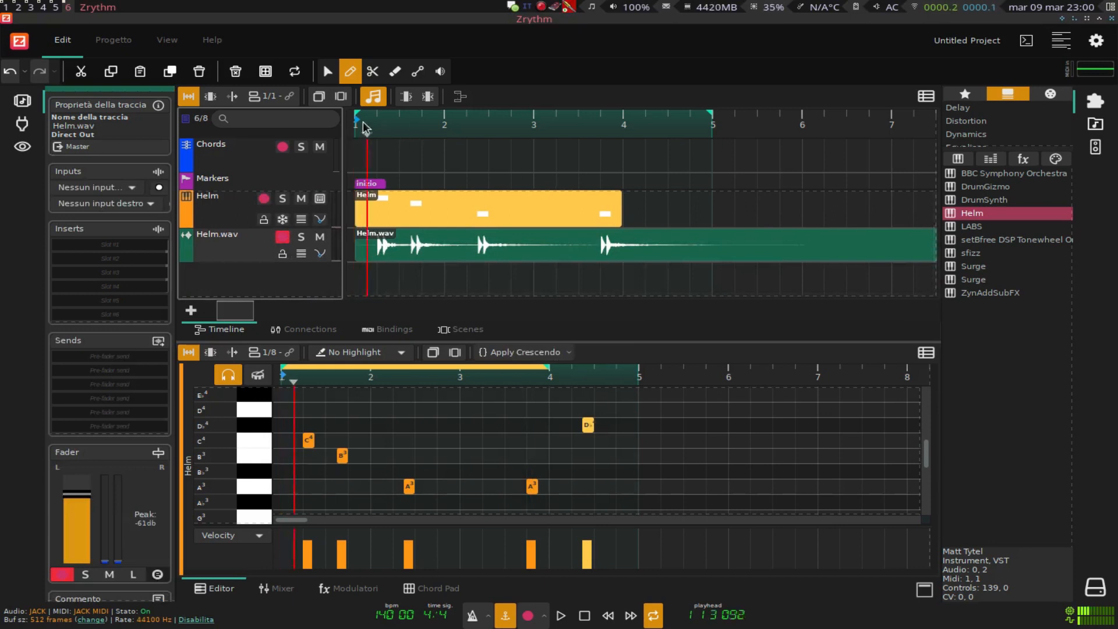
Step: Play back from near the song start with the Helm MIDI track muted
left_click(207, 196)
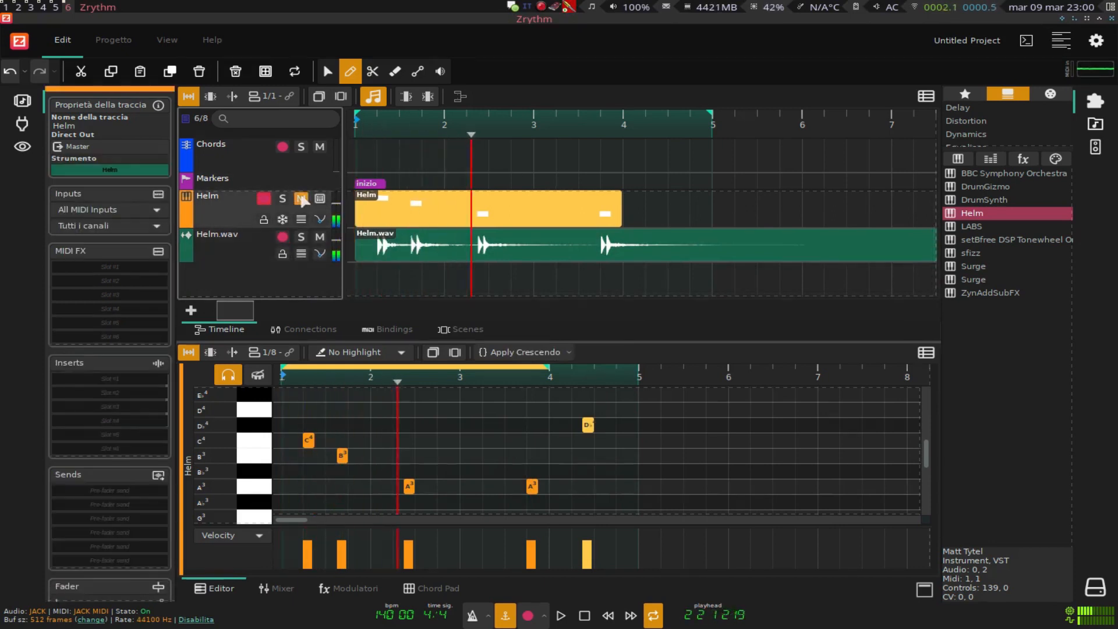
left_click(282, 588)
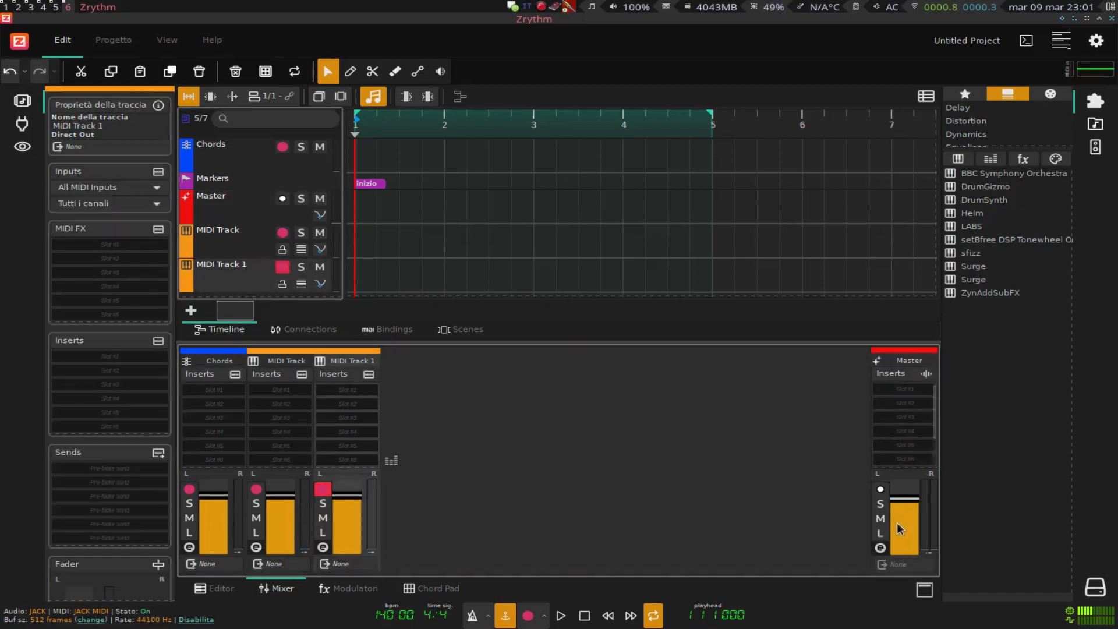
mouse_move(878, 548)
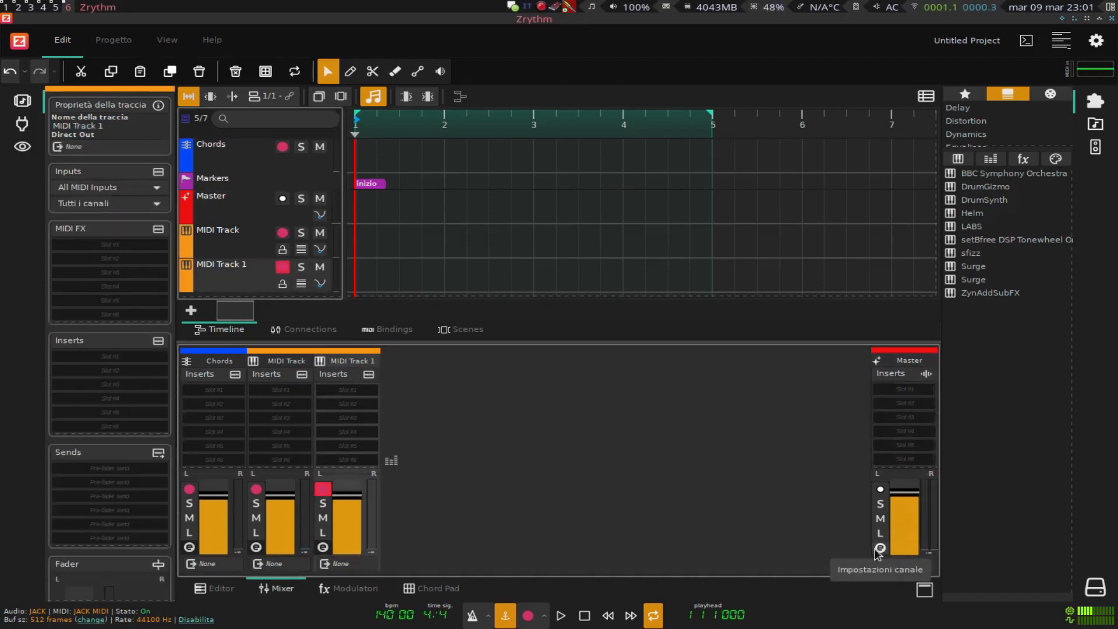
left_click(211, 195)
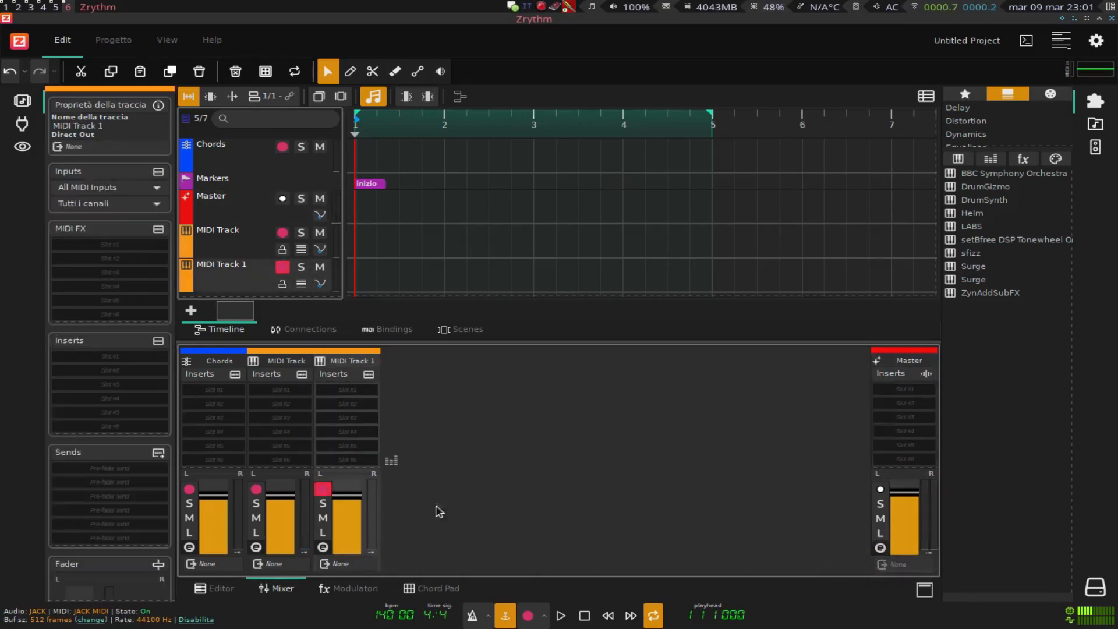
left_click(220, 588)
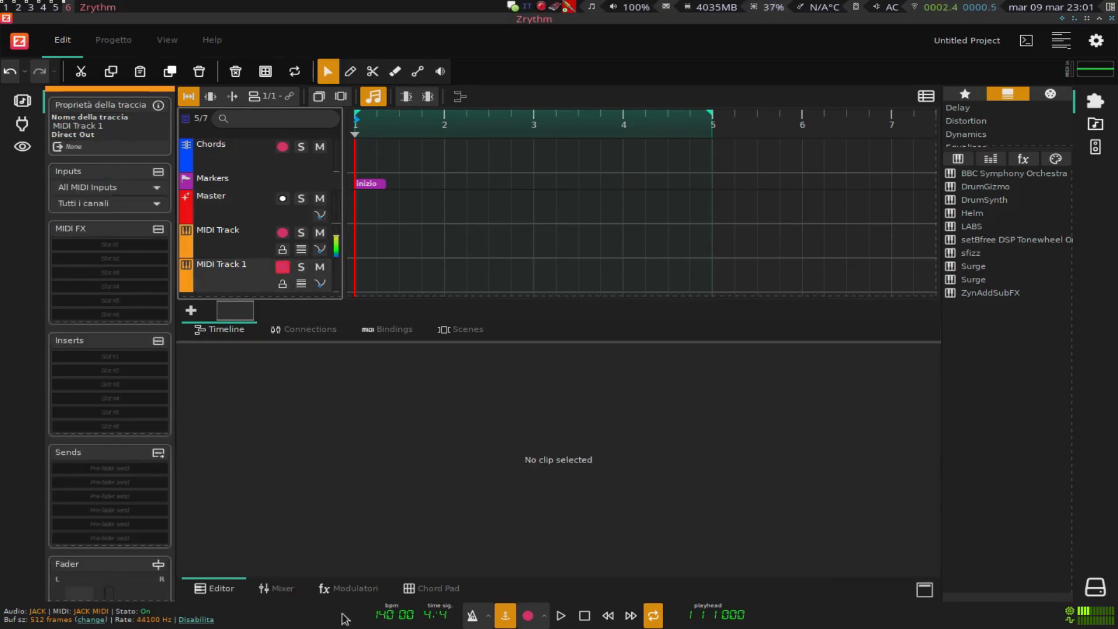
left_click(282, 588)
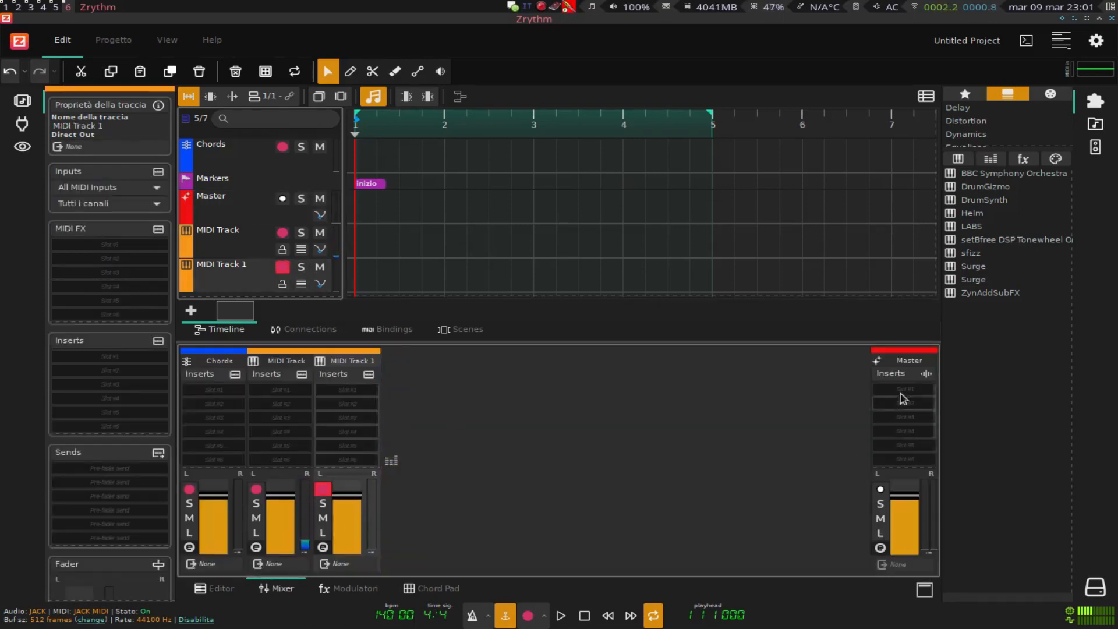
left_click(210, 196)
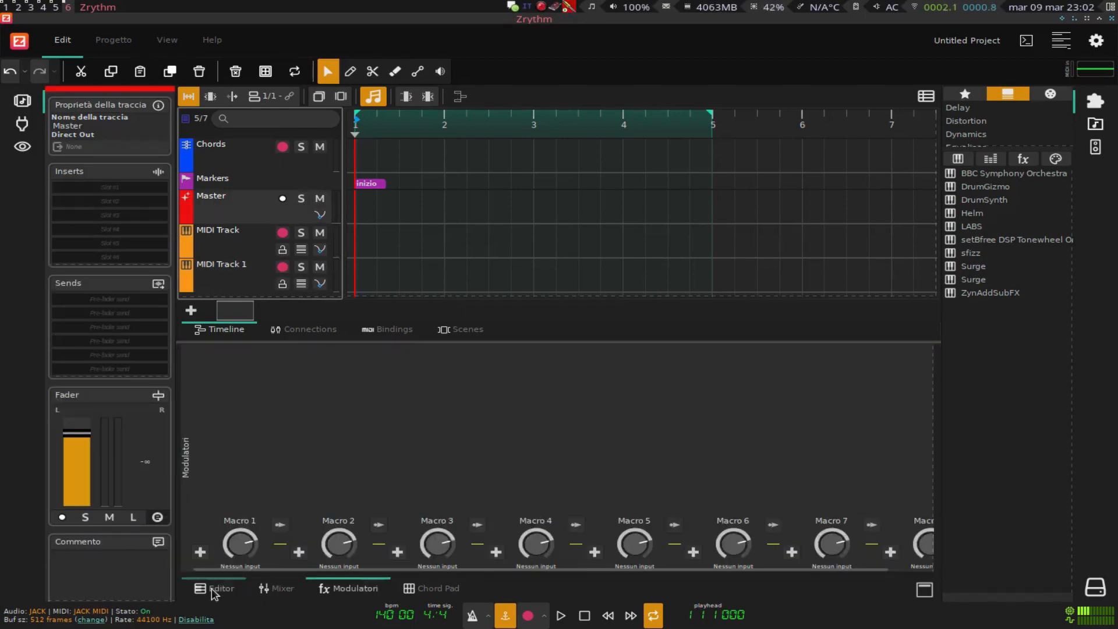
left_click(282, 588)
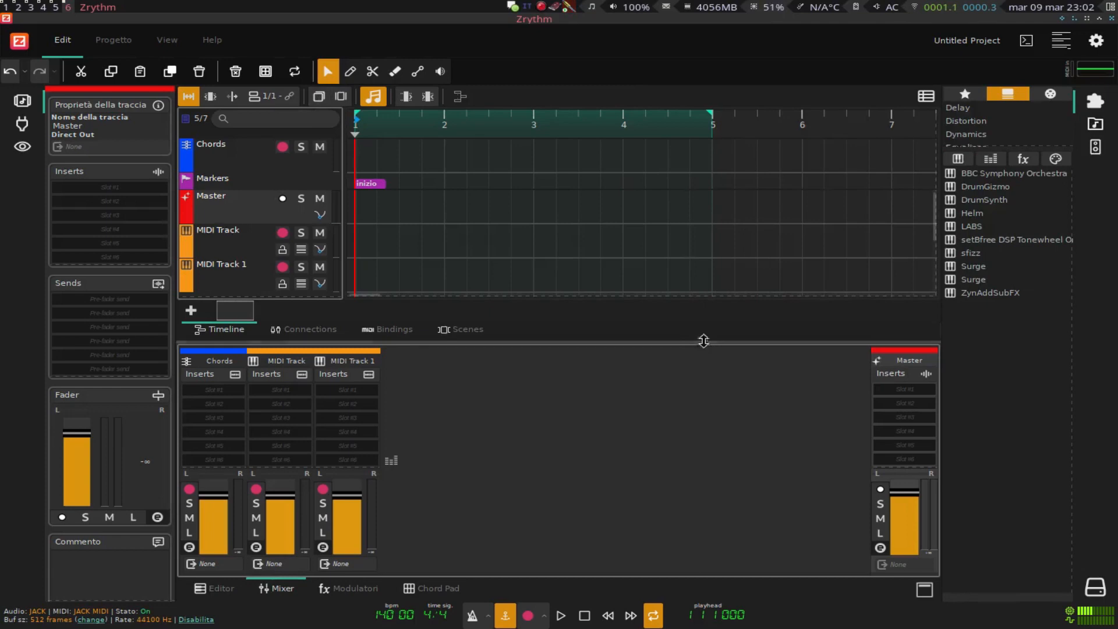
left_click(924, 589)
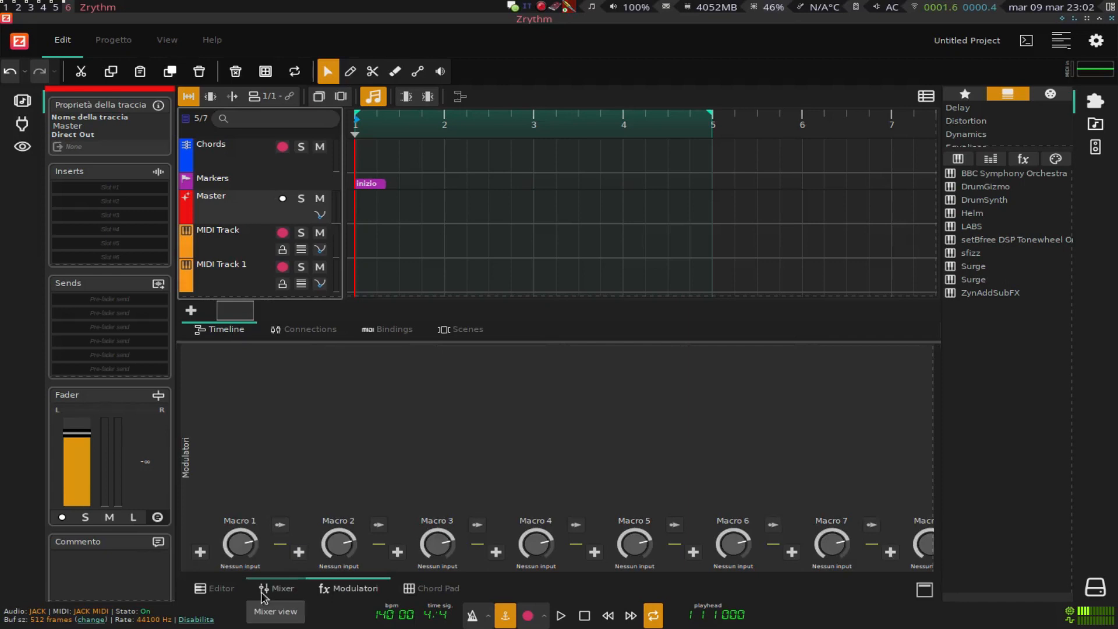
left_click(437, 587)
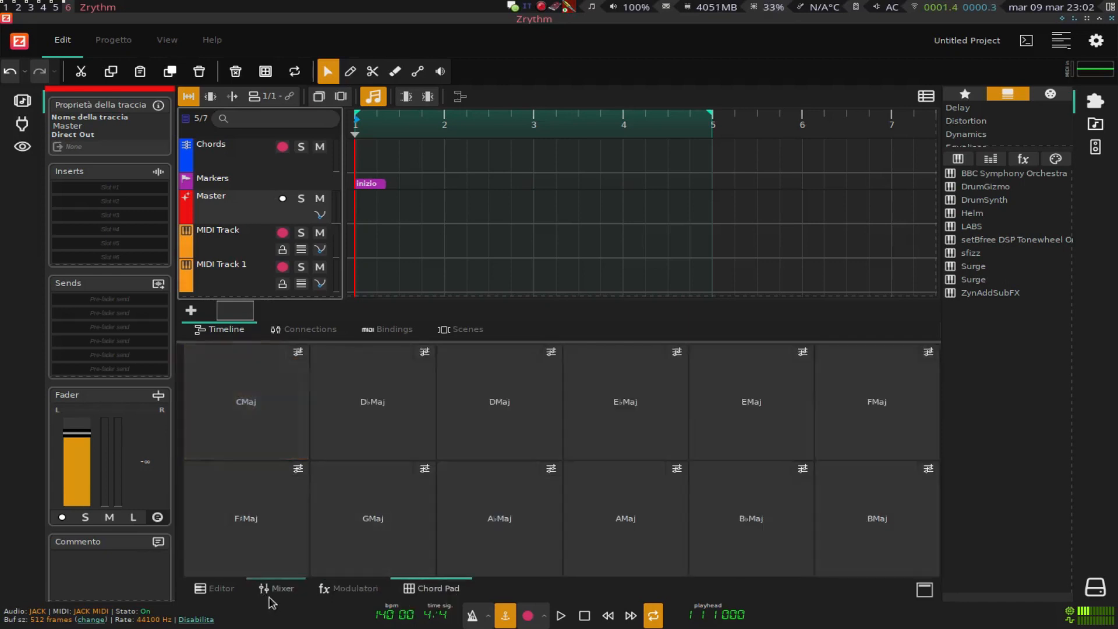
left_click(277, 587)
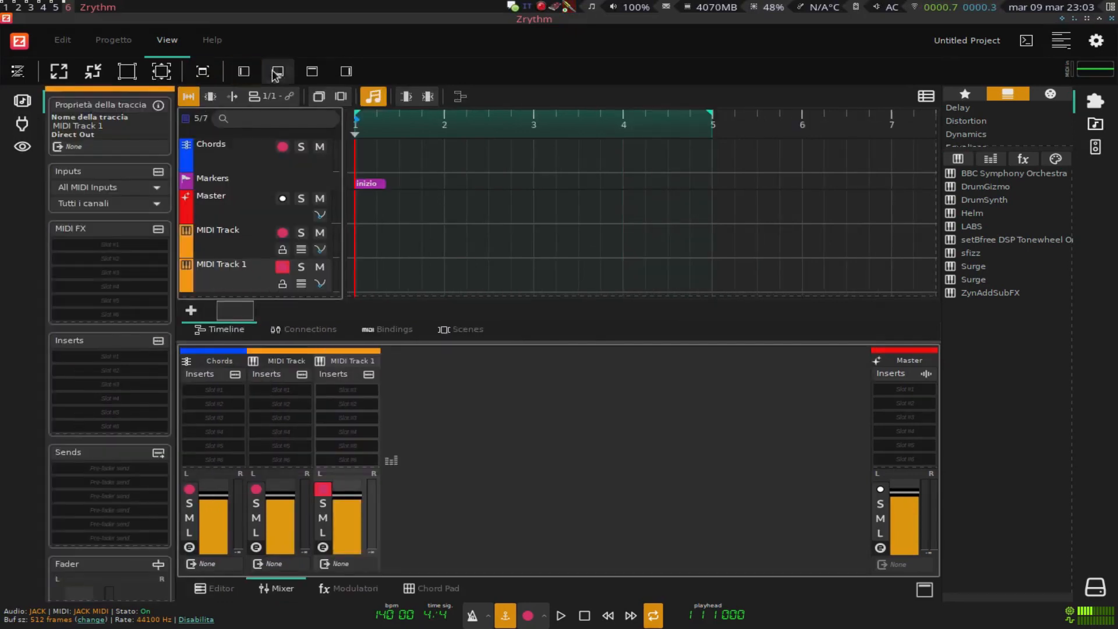
left_click(311, 71)
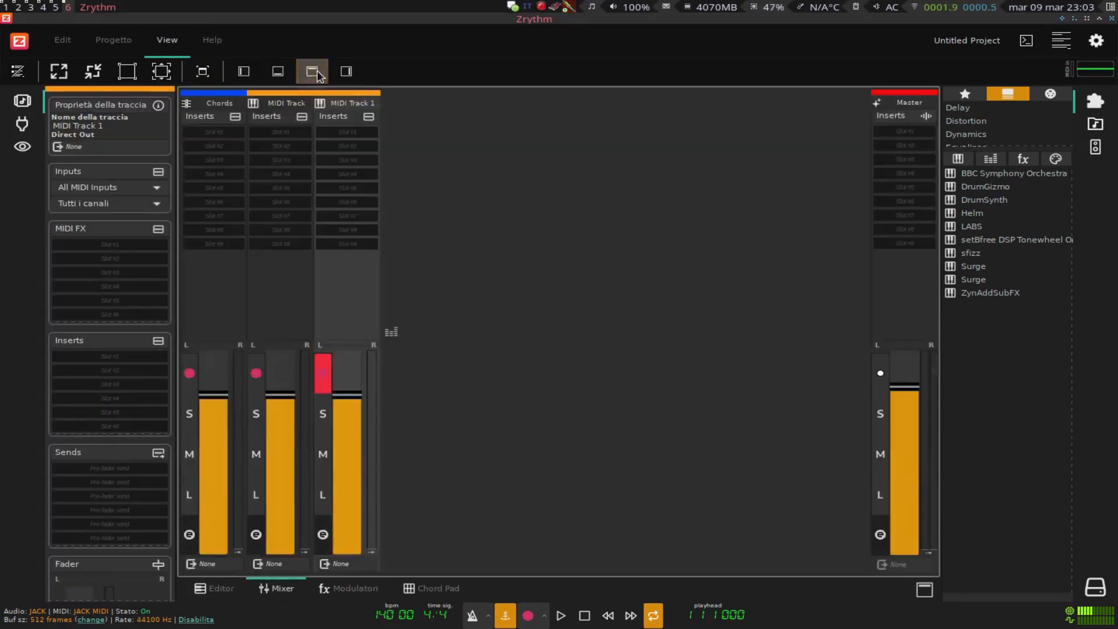
left_click(346, 71)
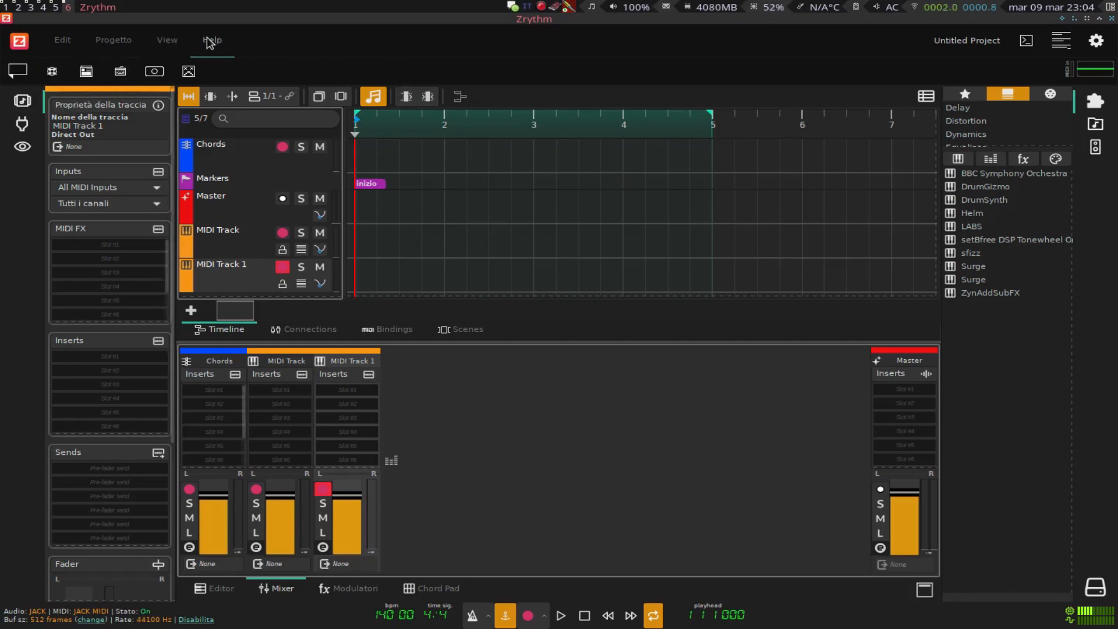
Step: Show and close the Calf Analyzer's generic controls window twice
left_click(167, 39)
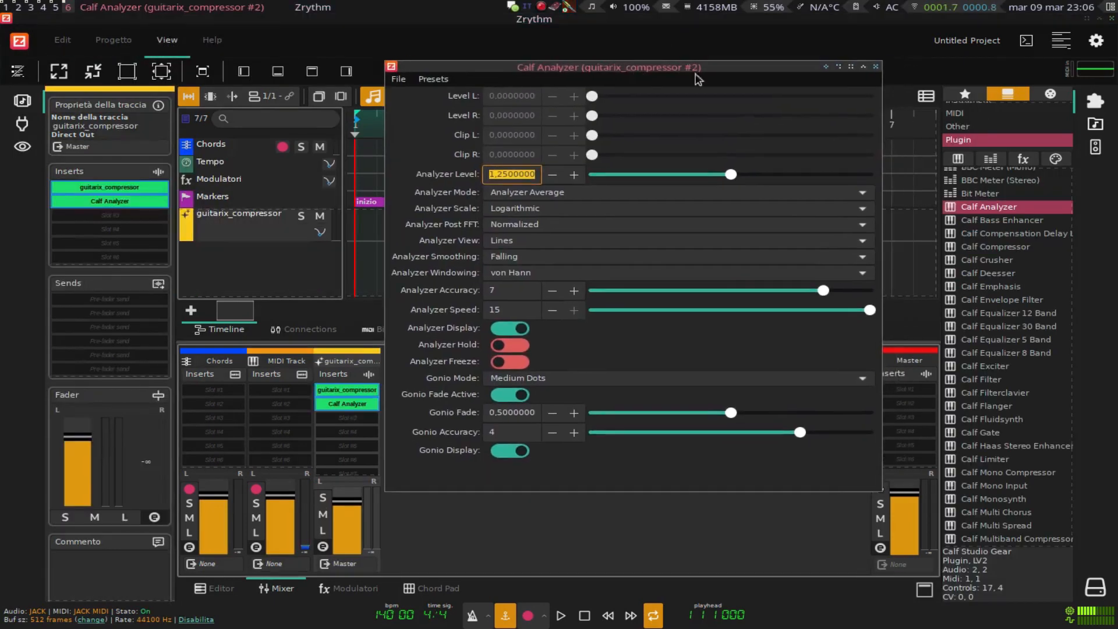
mouse_move(875, 68)
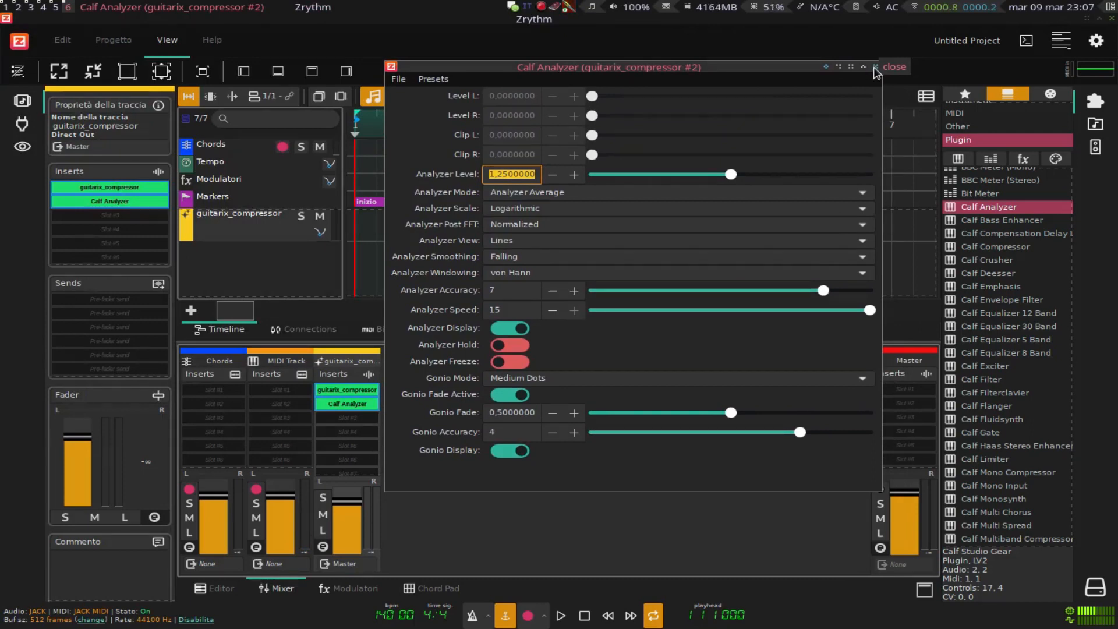
left_click(875, 67)
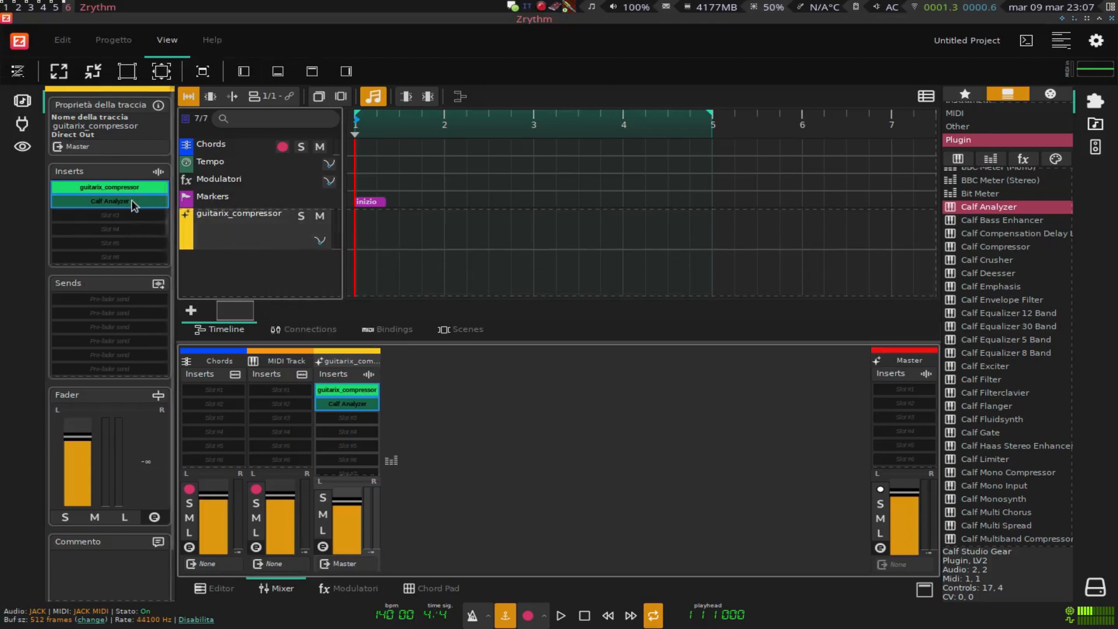
double_click(110, 201)
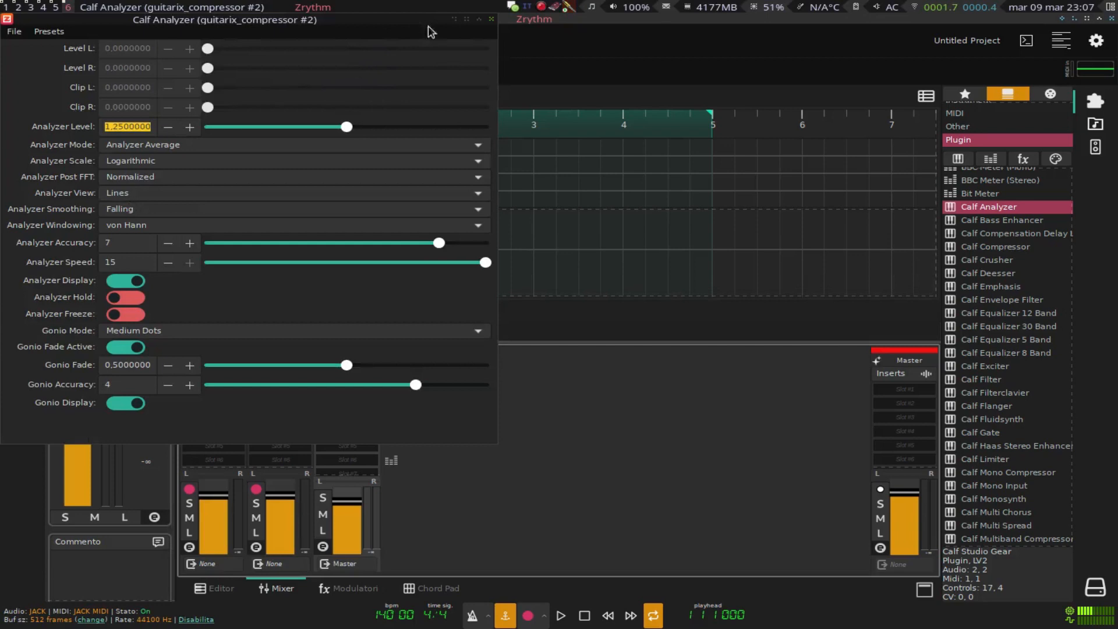
left_click(491, 20)
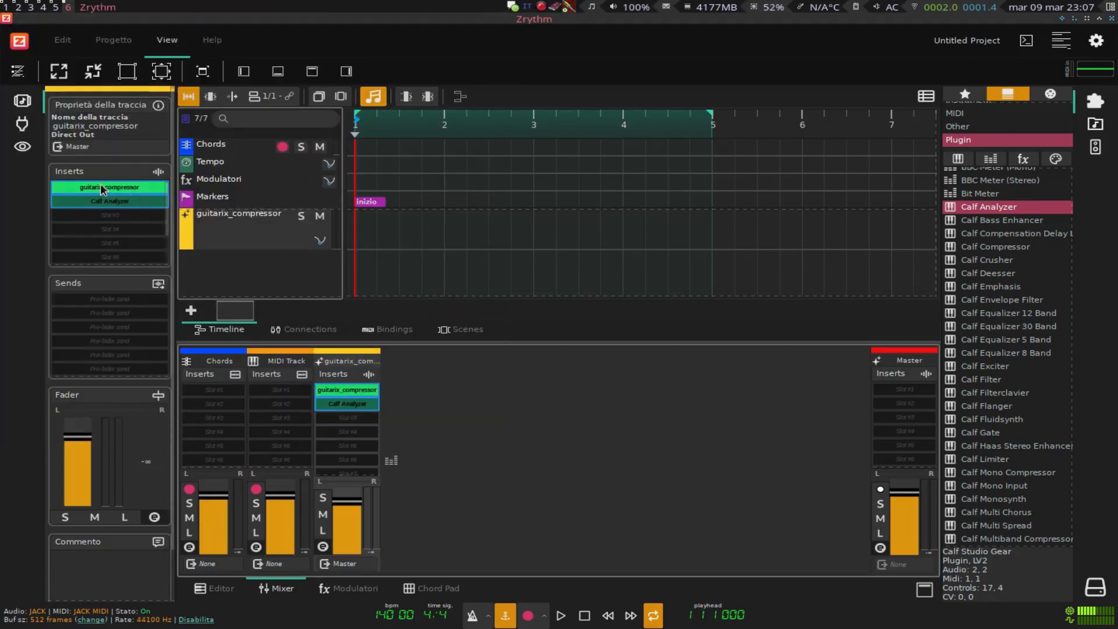
Step: Select the guitarix_compressor insert and bring up options for its Enabled control
left_click(109, 186)
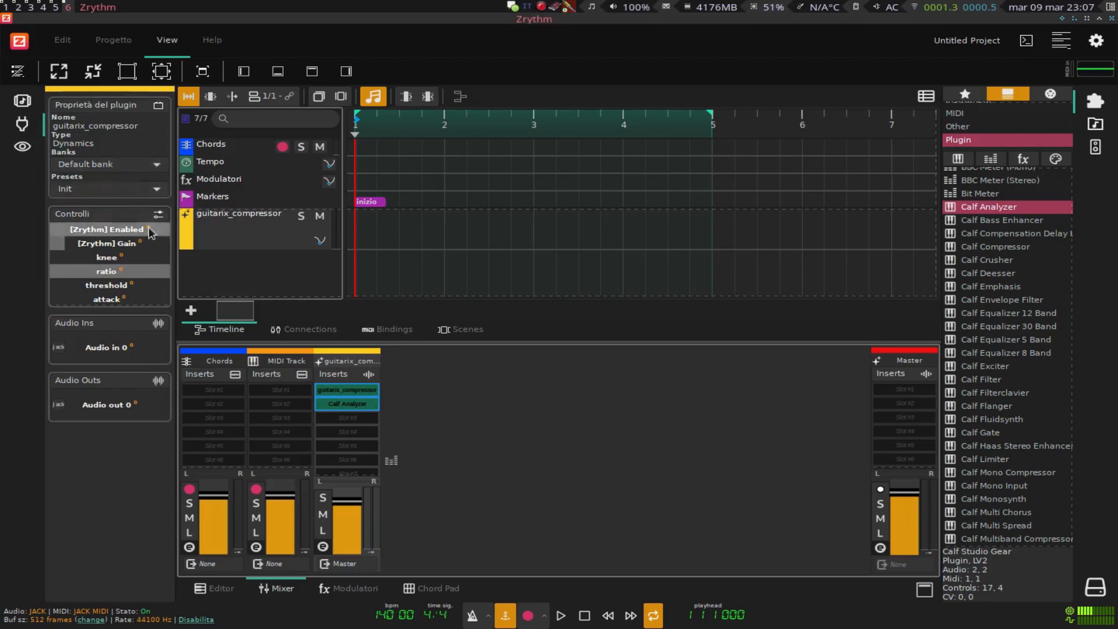
right_click(107, 242)
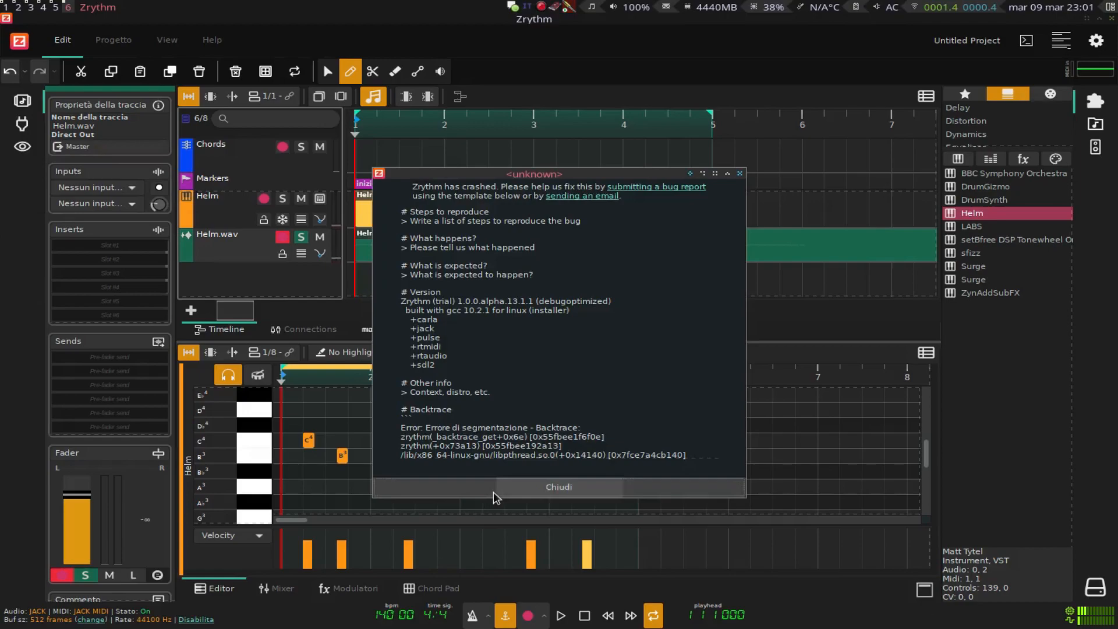
Step: Dismiss the crash report with Chiudi so Zrythm exits to the desktop
left_click(558, 487)
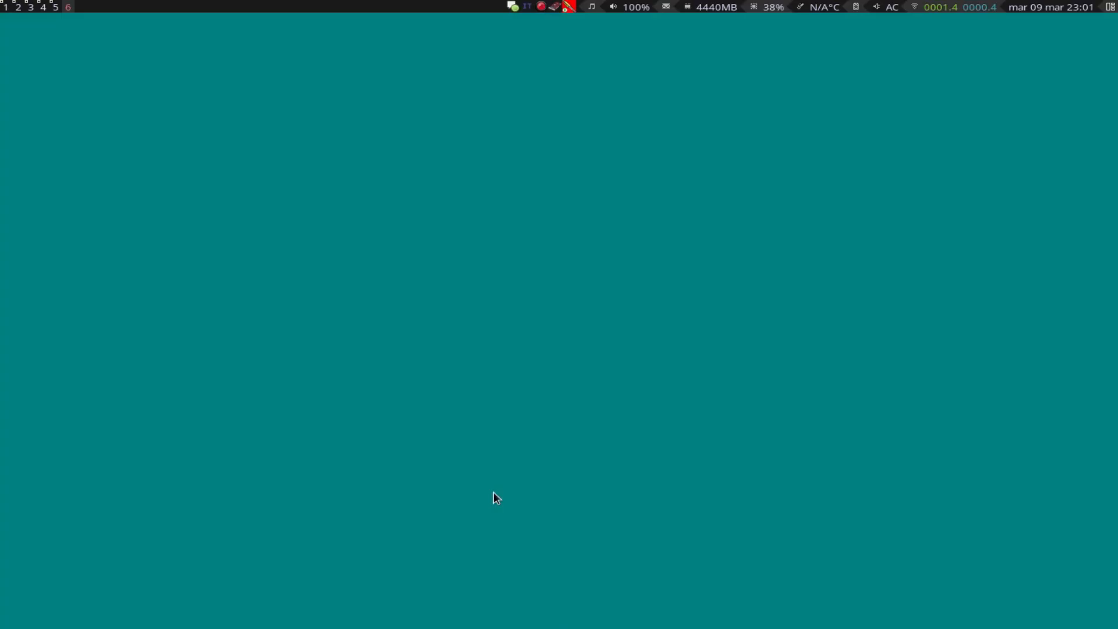